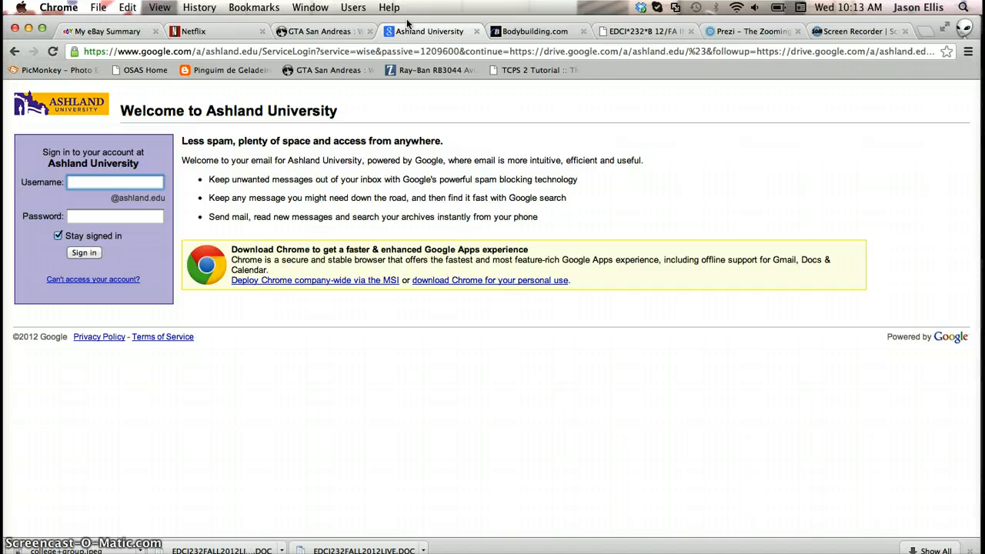
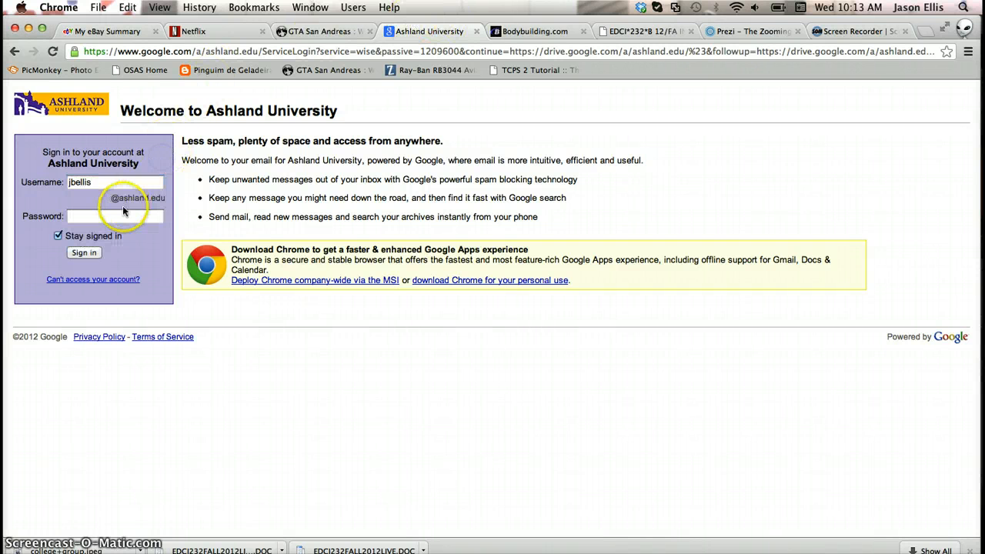
# - Sign in as jbellis with the account password to reach the Google Drive file list
pyautogui.click(113, 216)
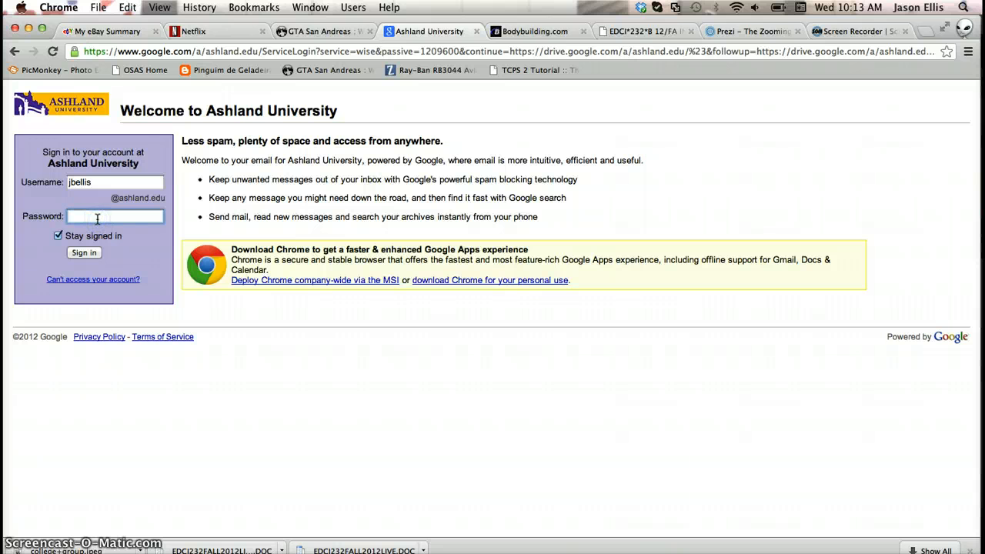
pyautogui.write('•')
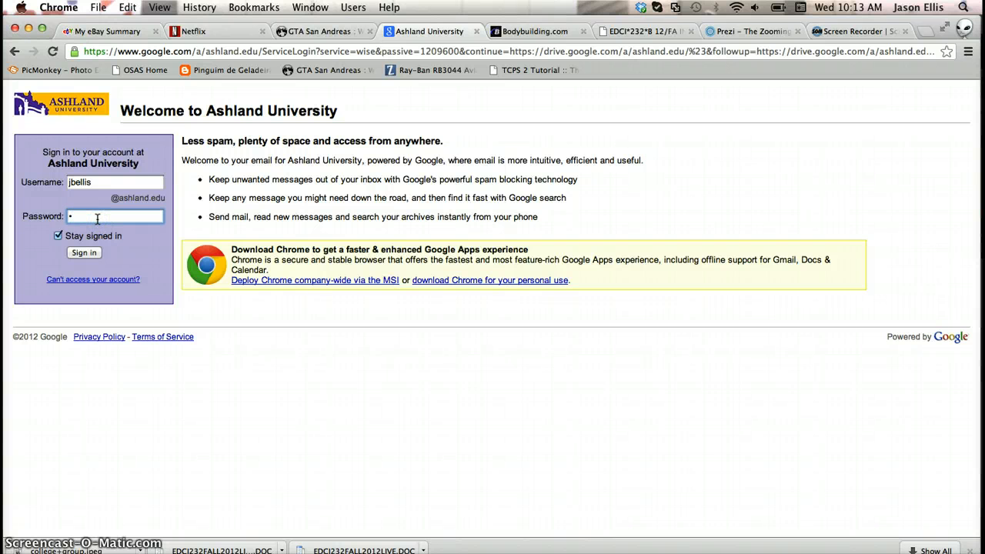
pyautogui.write('password')
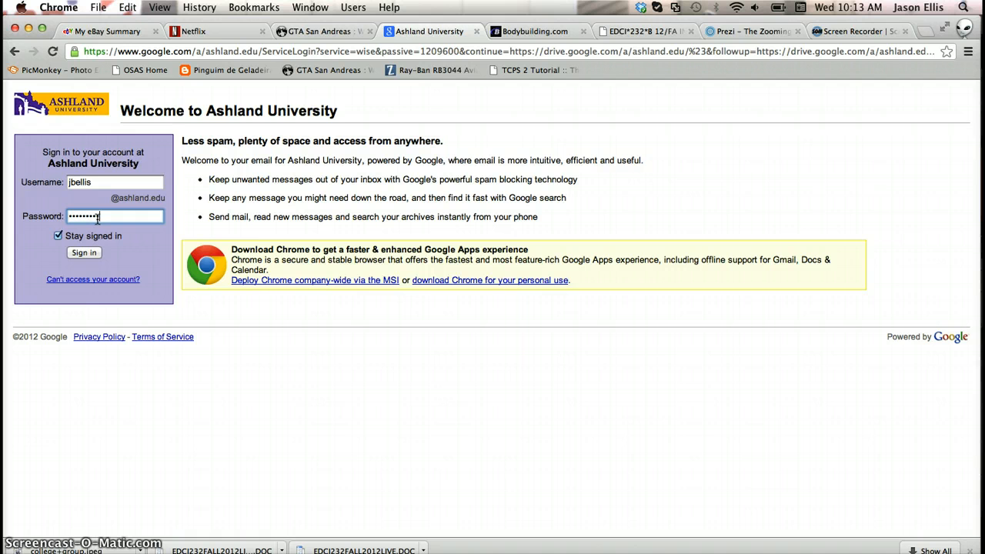
pyautogui.click(83, 253)
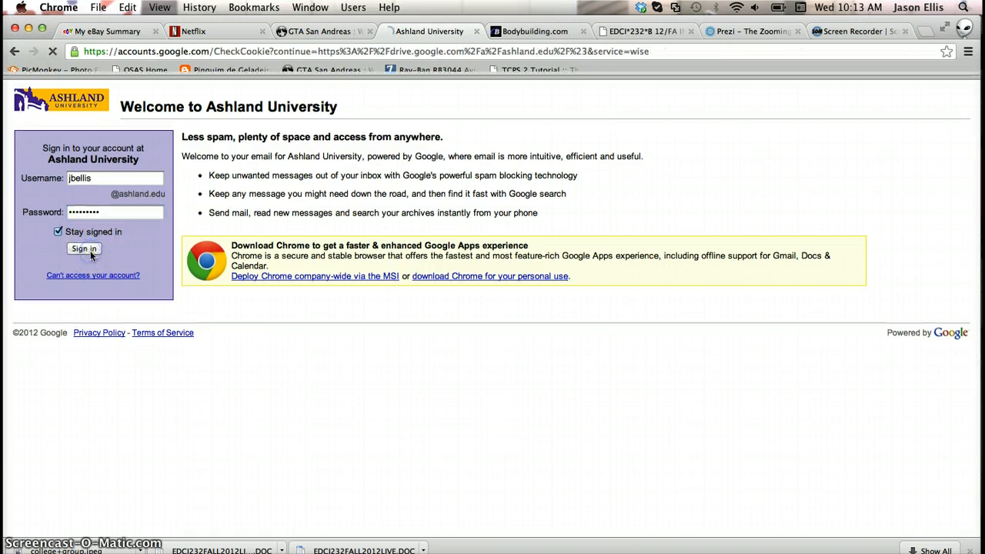
pyautogui.click(83, 249)
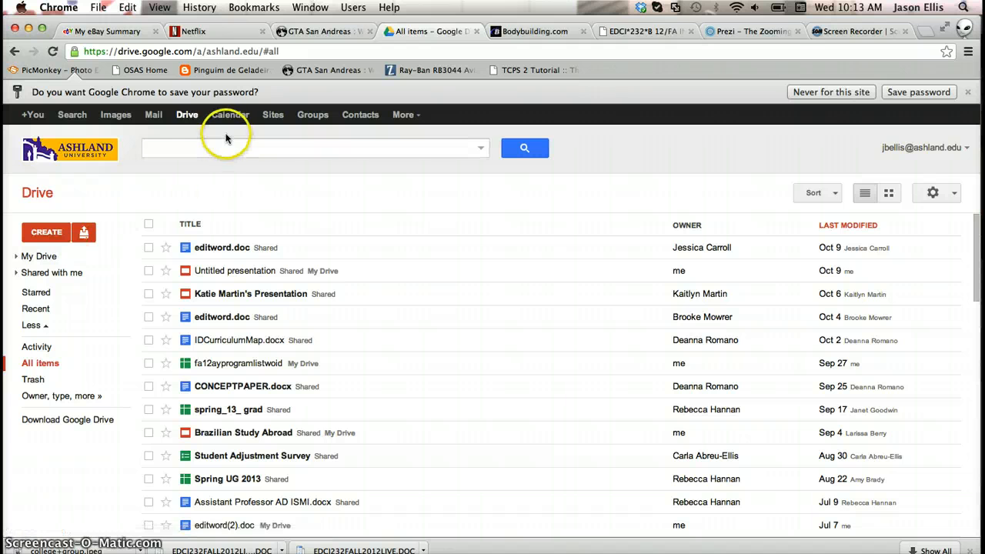
pyautogui.moveTo(188, 114)
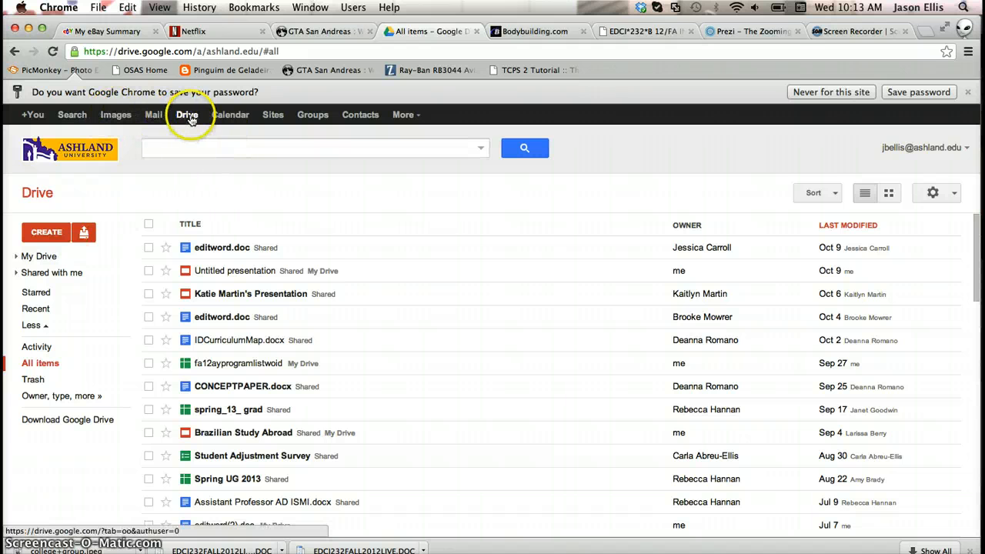
# - From the Drive Create menu, start a new blank presentation
pyautogui.click(188, 114)
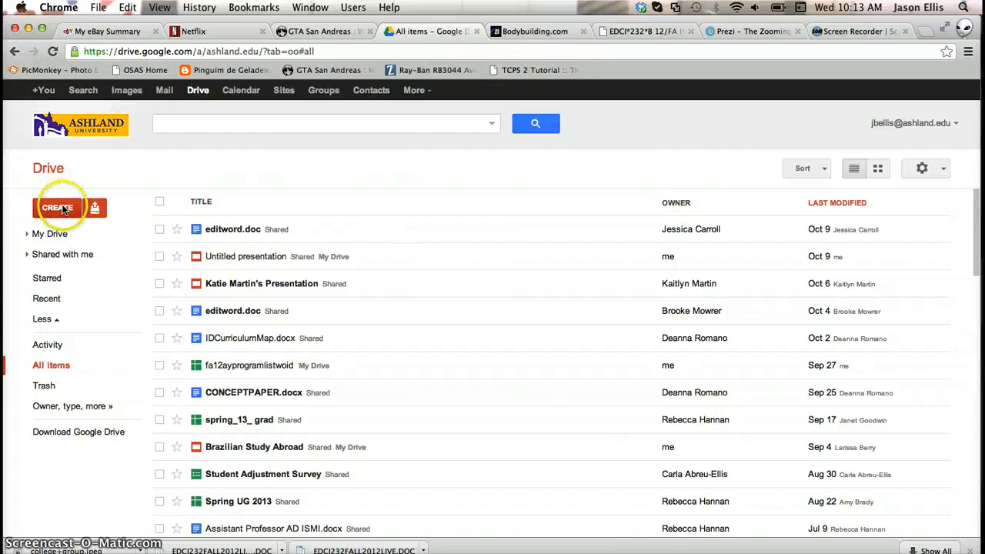
pyautogui.click(56, 206)
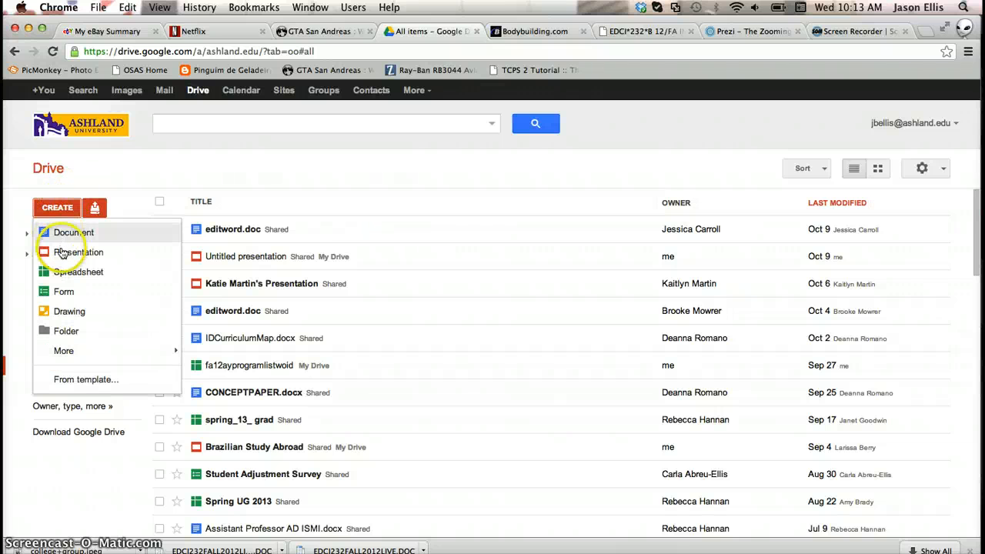
pyautogui.click(77, 252)
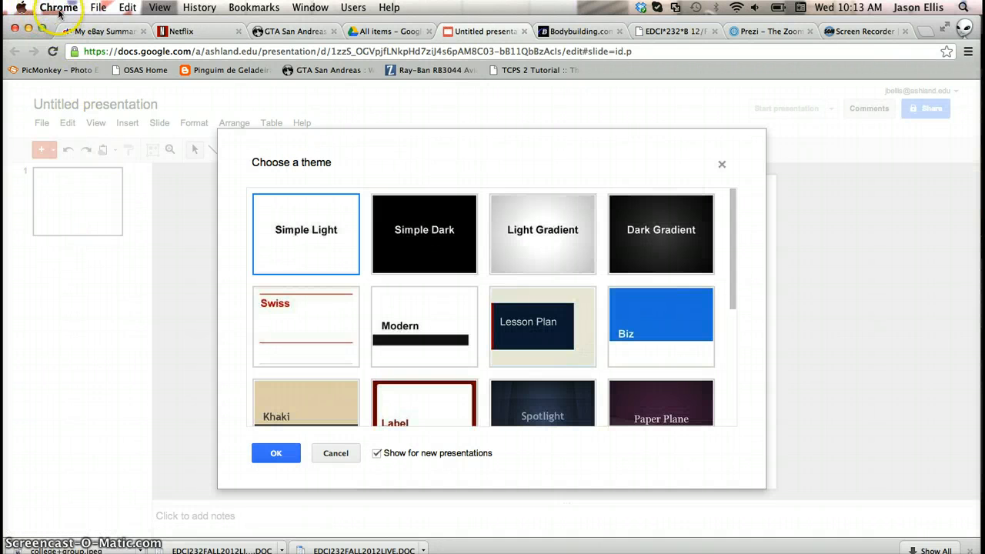
pyautogui.moveTo(308, 218)
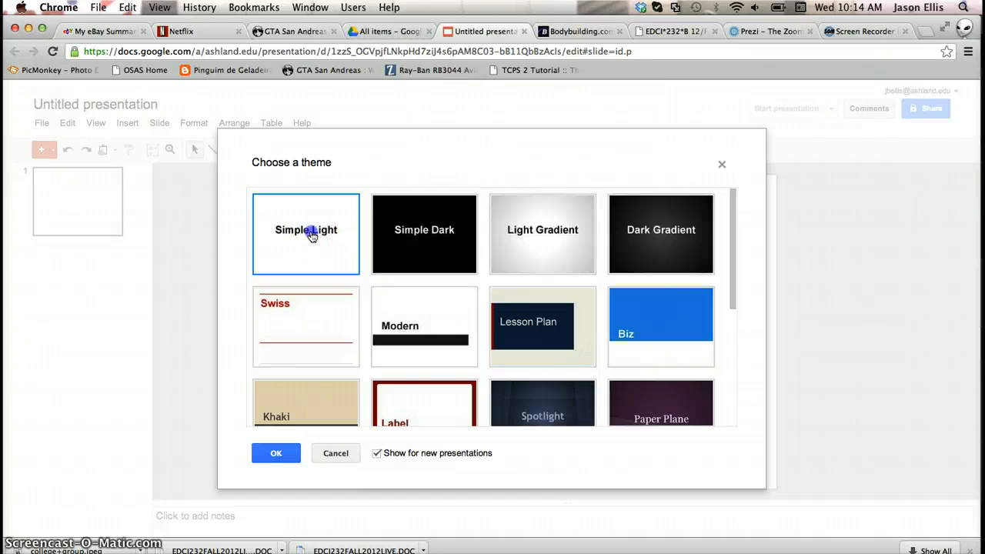
# - Apply the Simple Light theme from the Choose a theme dialog
pyautogui.click(275, 452)
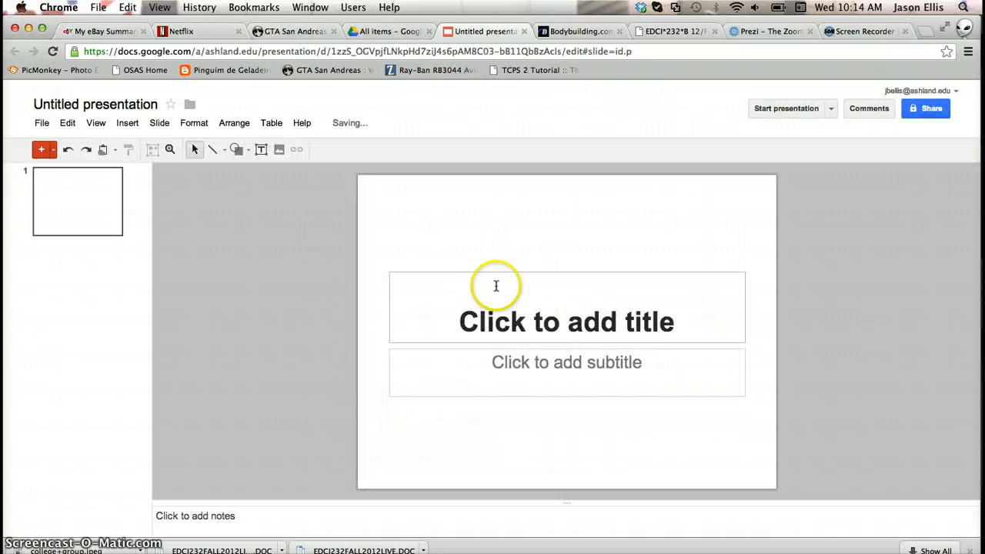
# - Title the first slide 'Math 101' with subtitle 'Jason's Flash Cards'
pyautogui.write('Ma')
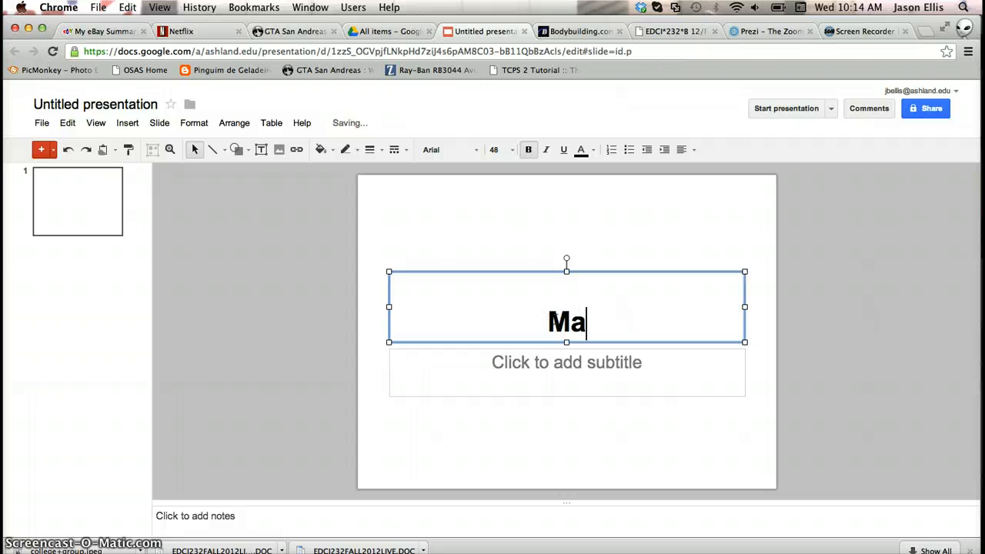
pyautogui.write('th 101')
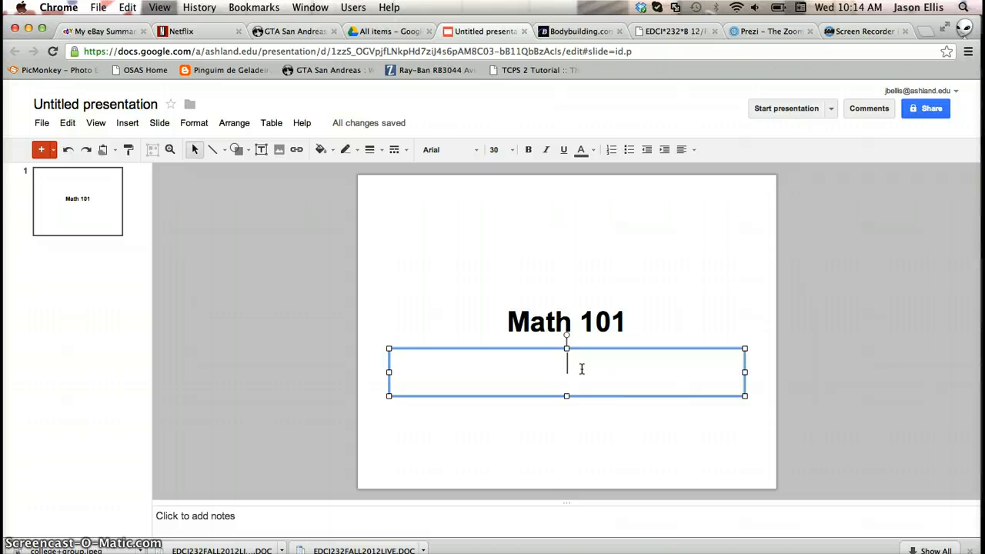
pyautogui.write("Jason'")
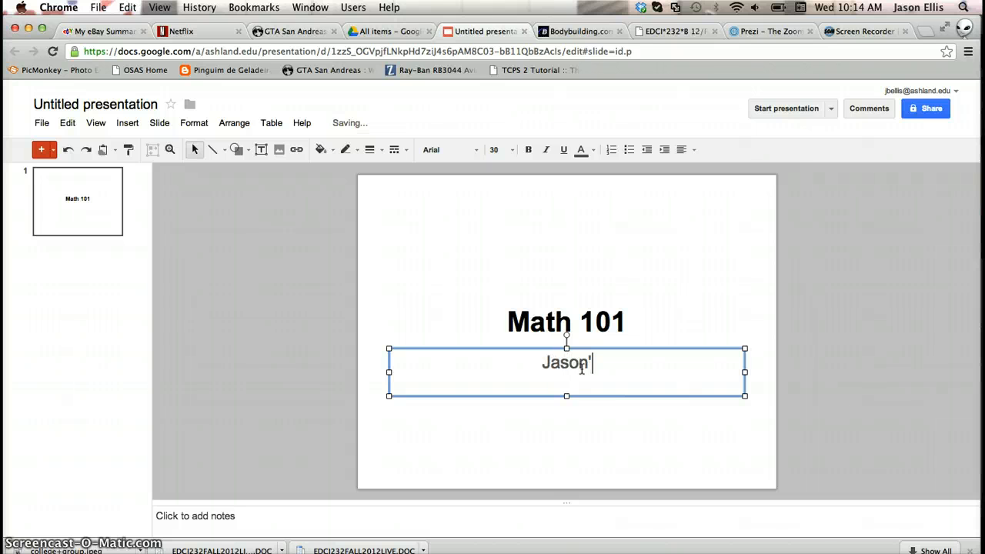
pyautogui.write('s')
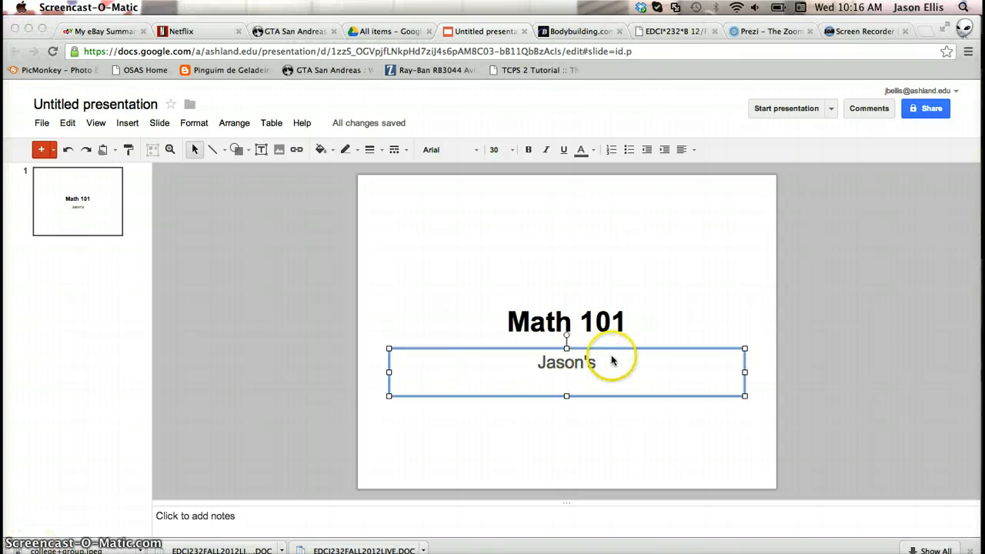
pyautogui.click(597, 364)
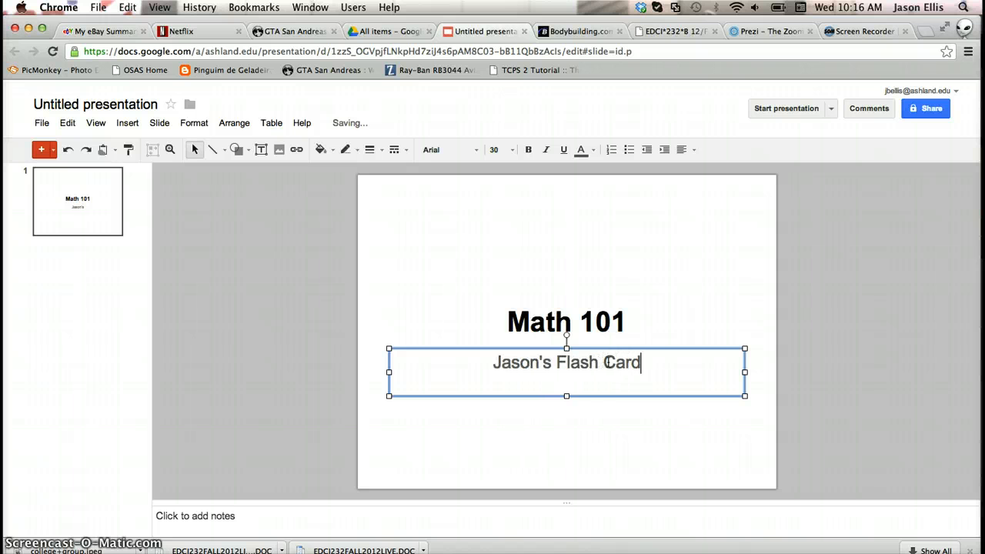
pyautogui.write('s')
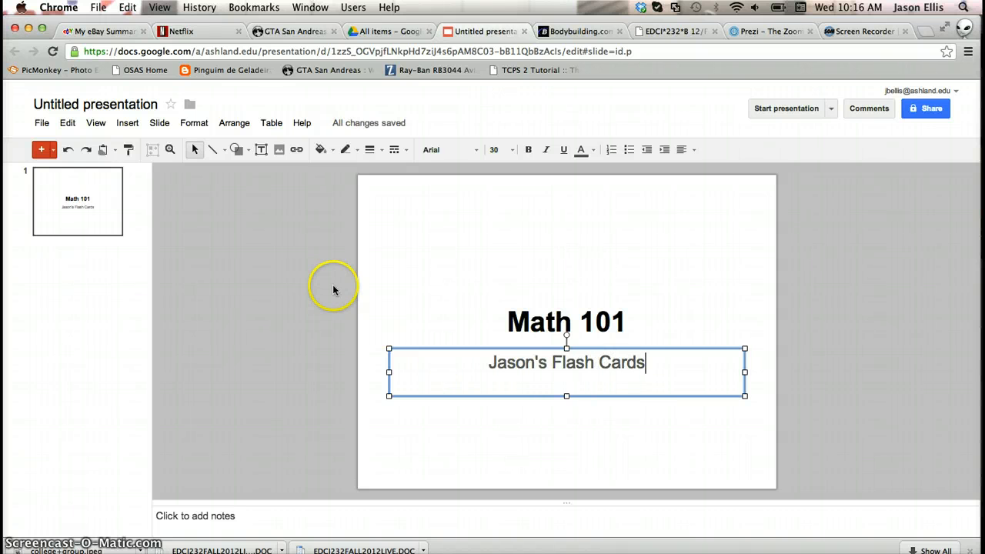
pyautogui.click(40, 149)
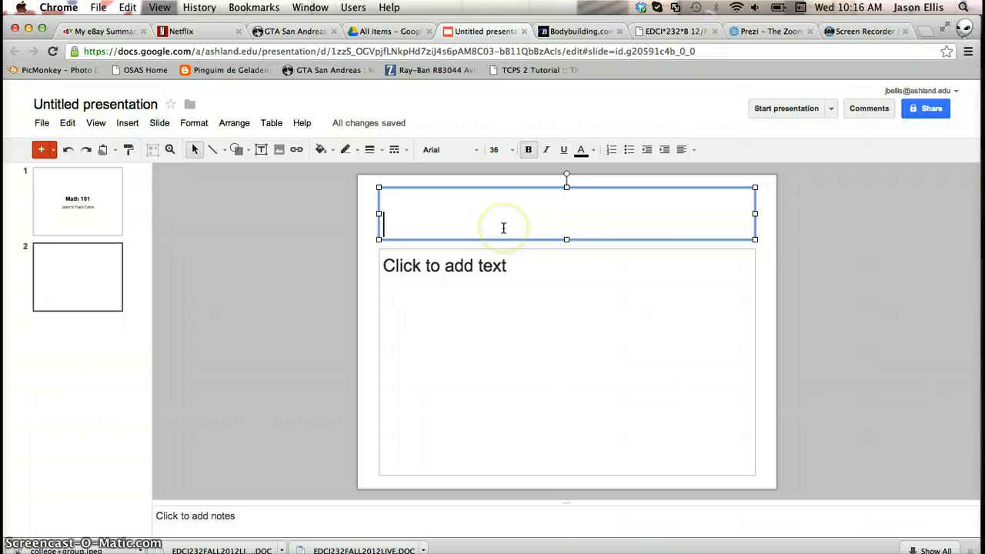
# - Fill slide two with title '2 x 1' and body '2', then enlarge the title font
pyautogui.write('2 x 1')
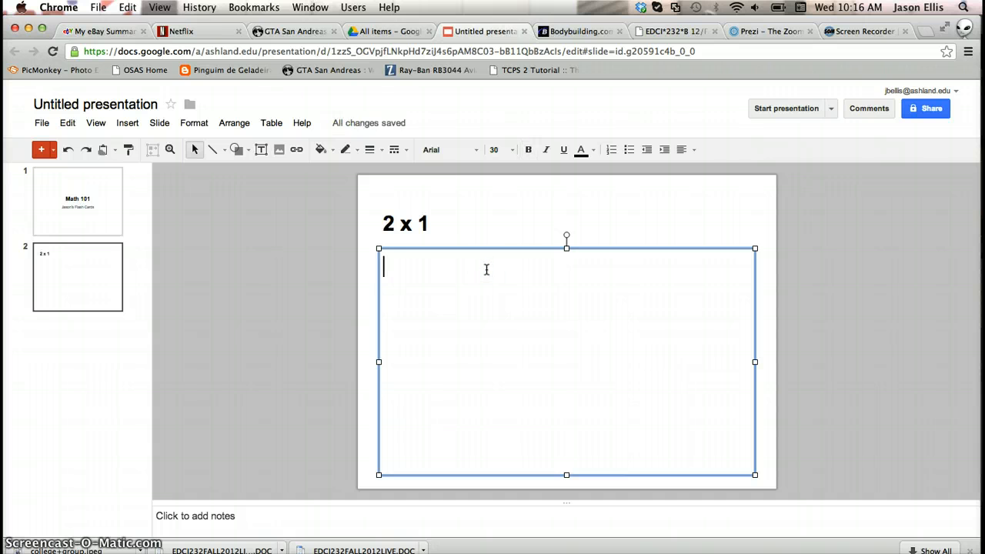
pyautogui.write('2')
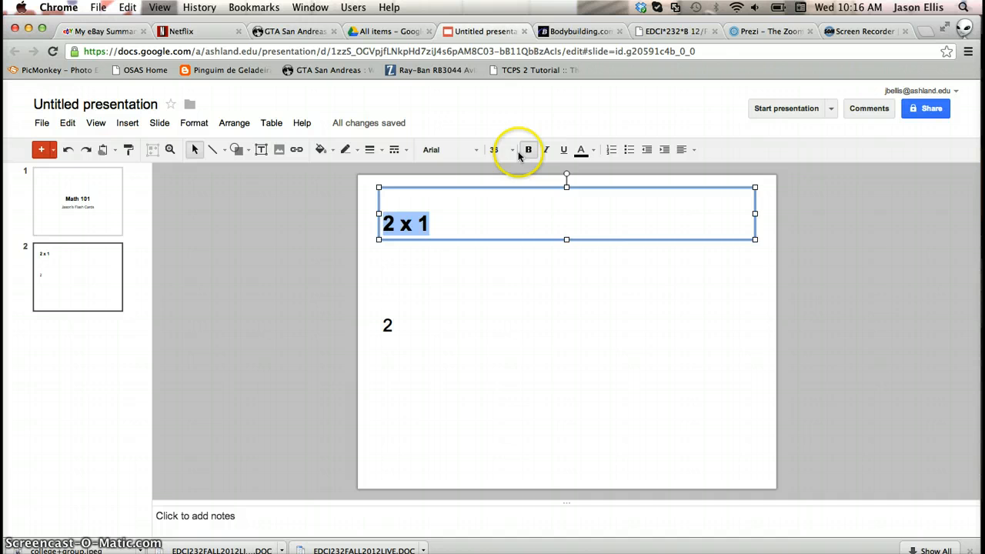
pyautogui.click(494, 150)
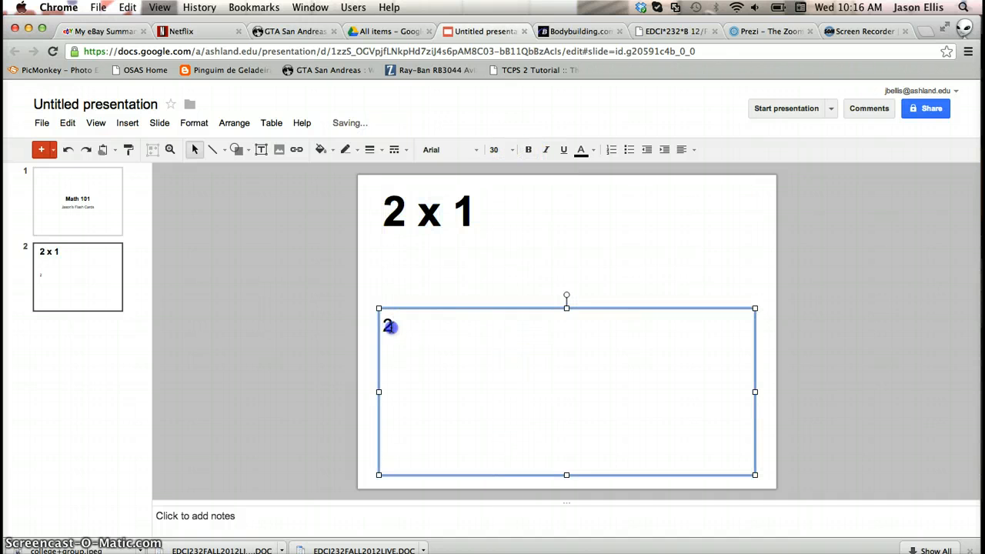
# - Enlarge the answer 2 and colour the '2 x 1' title red
pyautogui.click(514, 150)
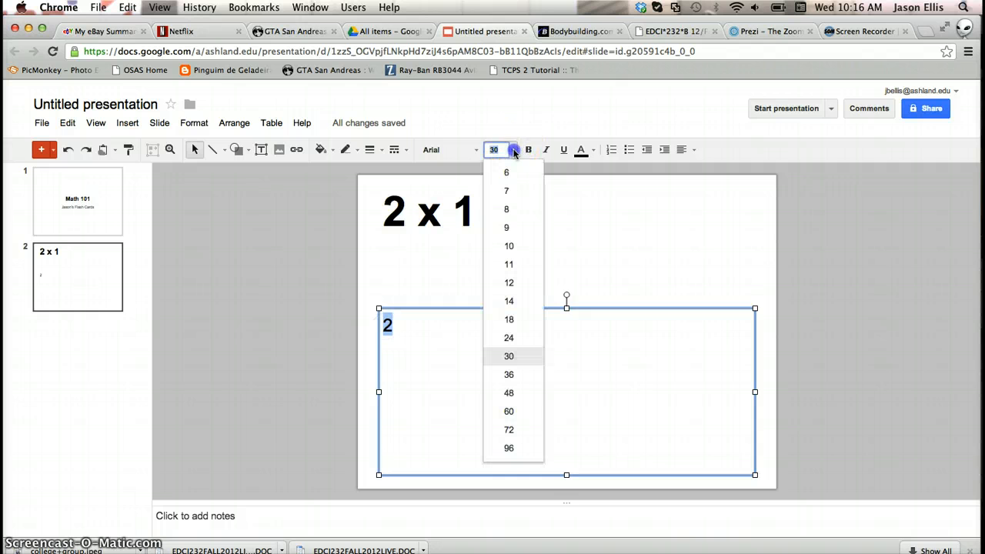
pyautogui.click(508, 448)
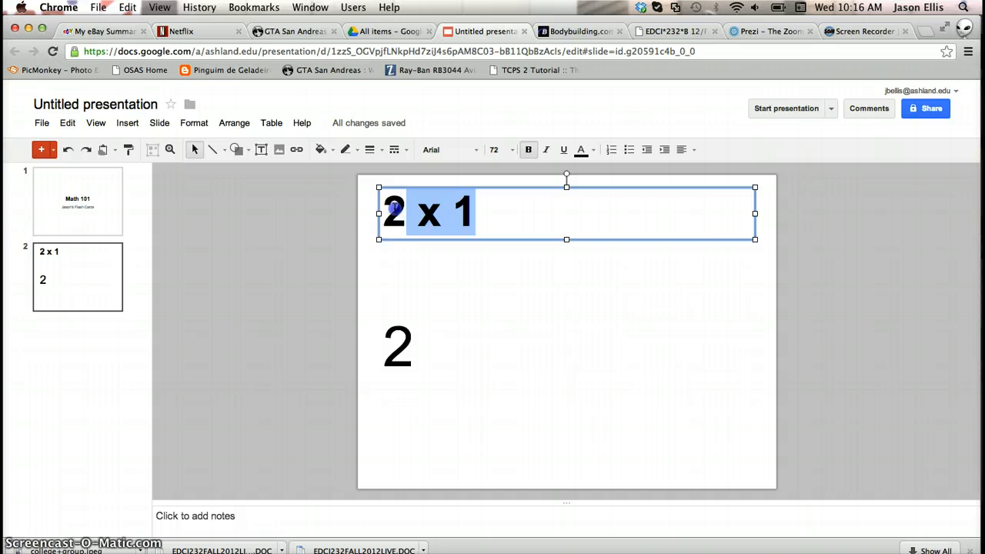
pyautogui.click(581, 149)
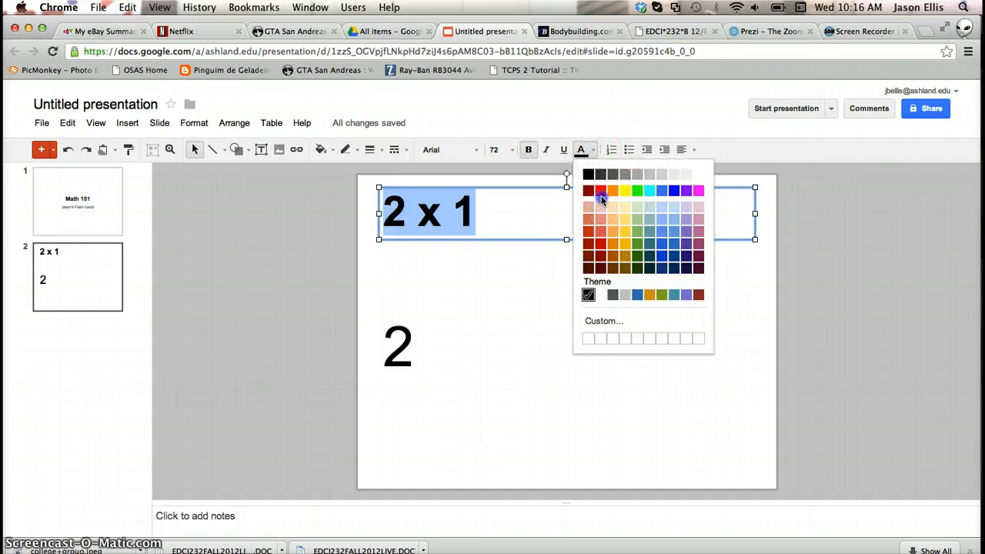
pyautogui.click(601, 191)
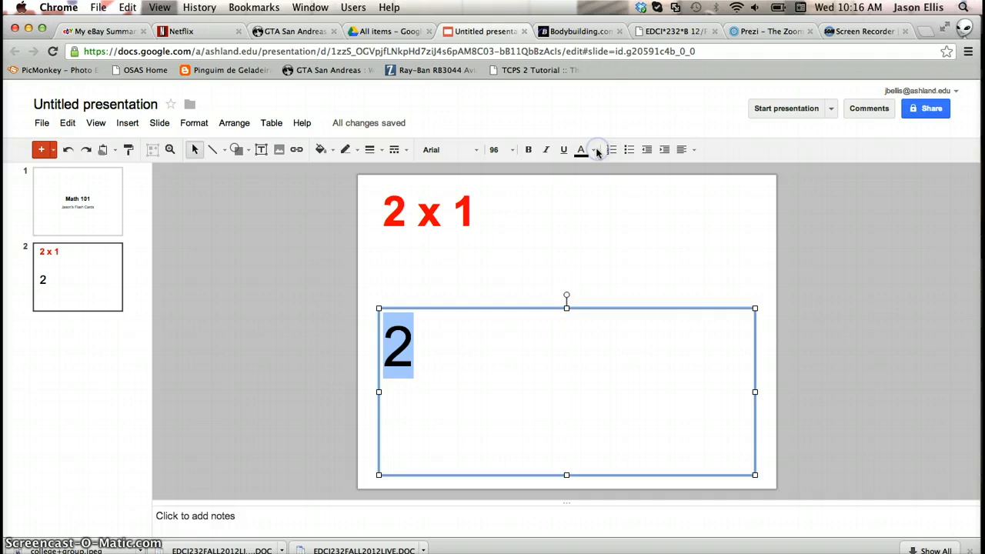
# - Colour the answer 2 pale yellow, then change it to blue
pyautogui.click(597, 150)
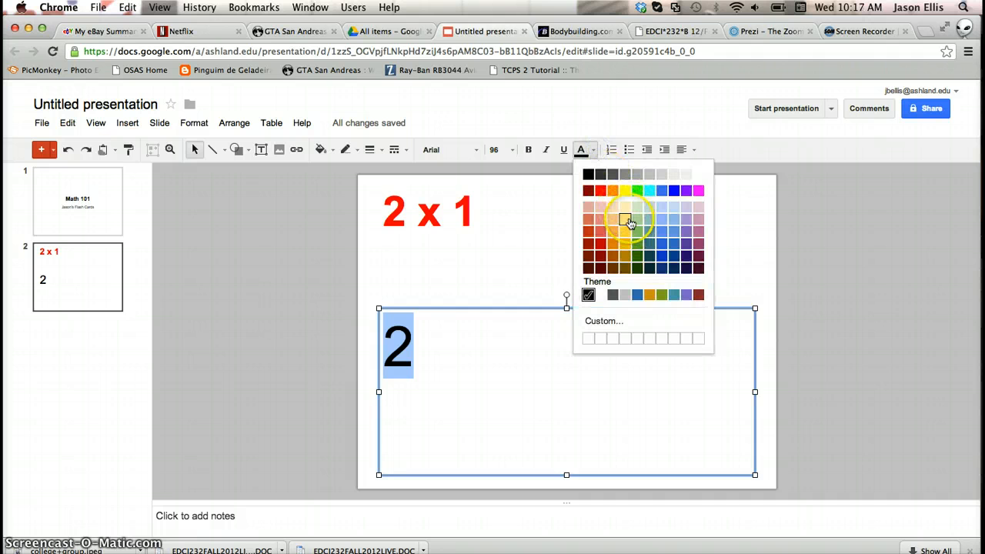
pyautogui.click(624, 219)
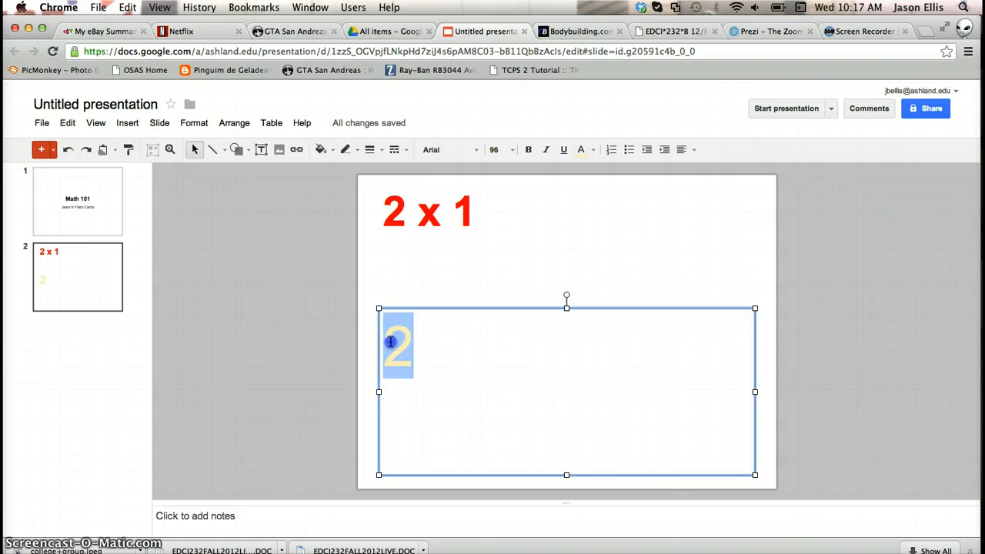
pyautogui.click(593, 150)
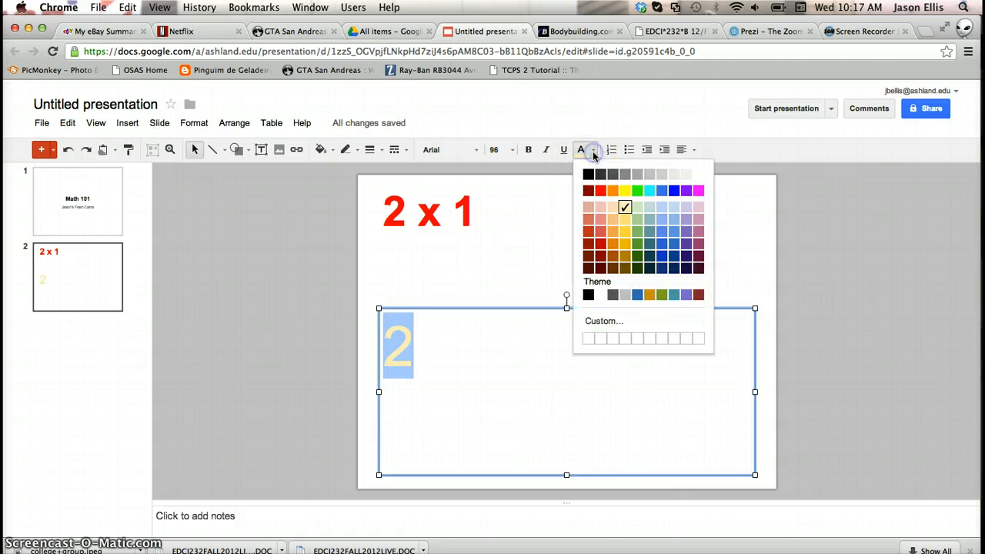
pyautogui.click(662, 190)
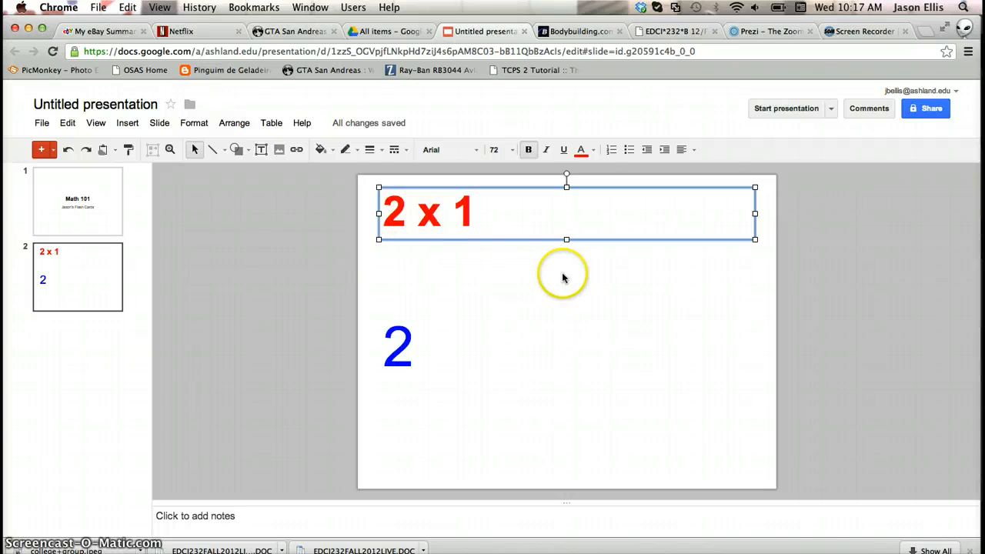
pyautogui.moveTo(483, 280)
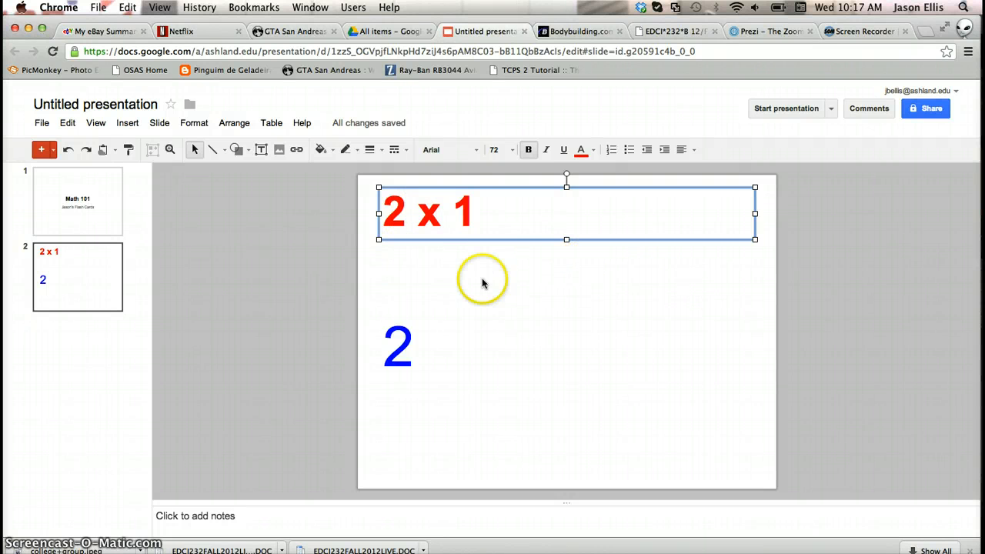
# - Insert a horizontal line between '2 x 1' and '2' and give it a heavier weight
pyautogui.click(126, 123)
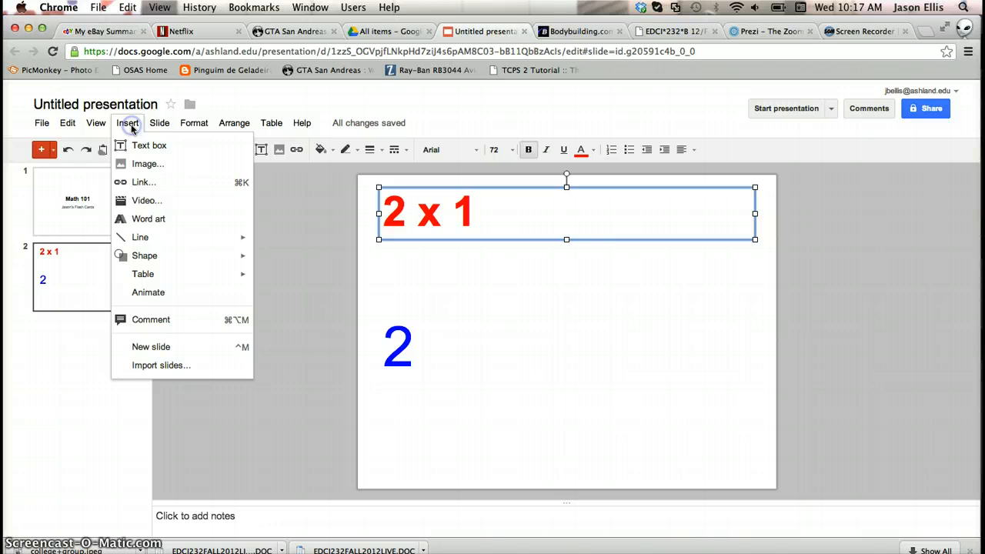
pyautogui.moveTo(141, 237)
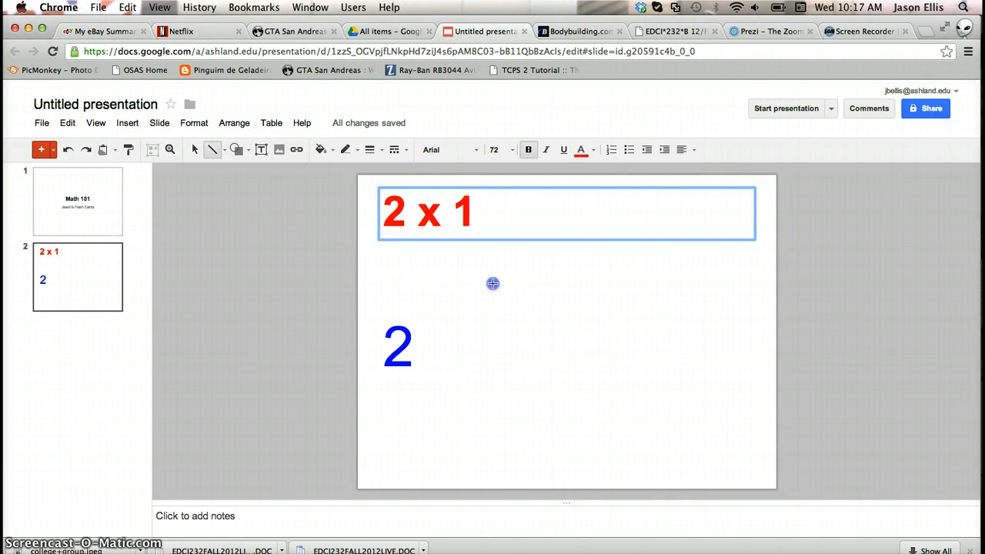
pyautogui.moveTo(493, 283); pyautogui.dragTo(654, 277)
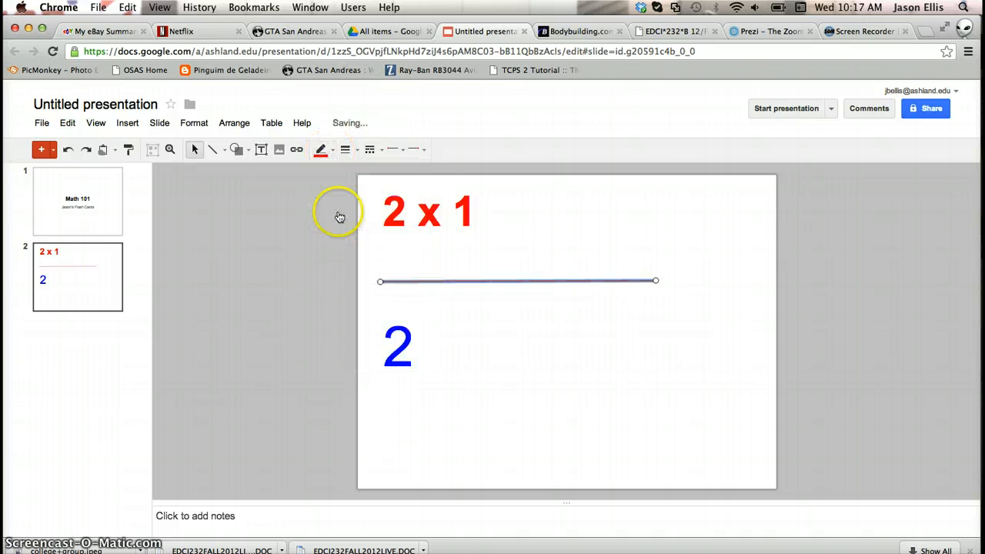
pyautogui.click(346, 149)
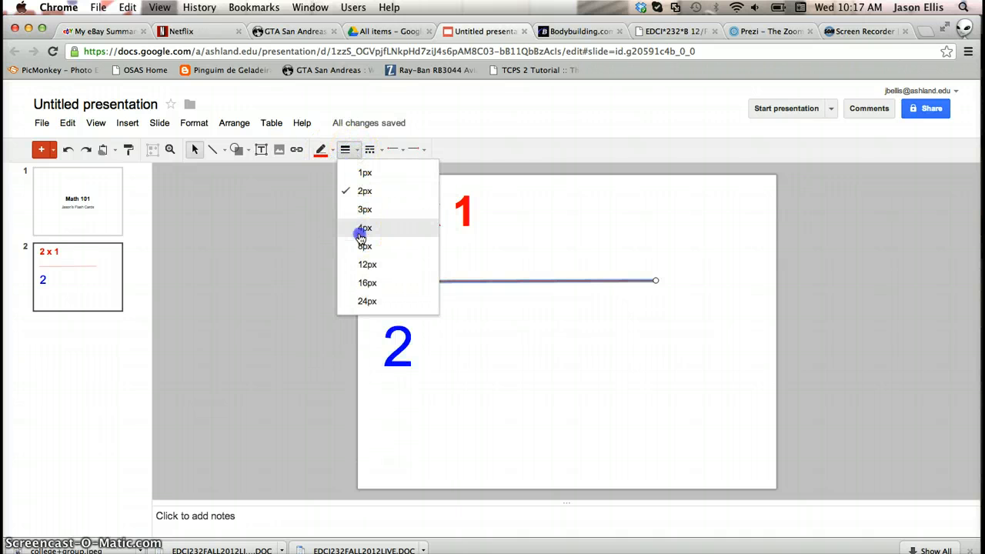
pyautogui.click(364, 228)
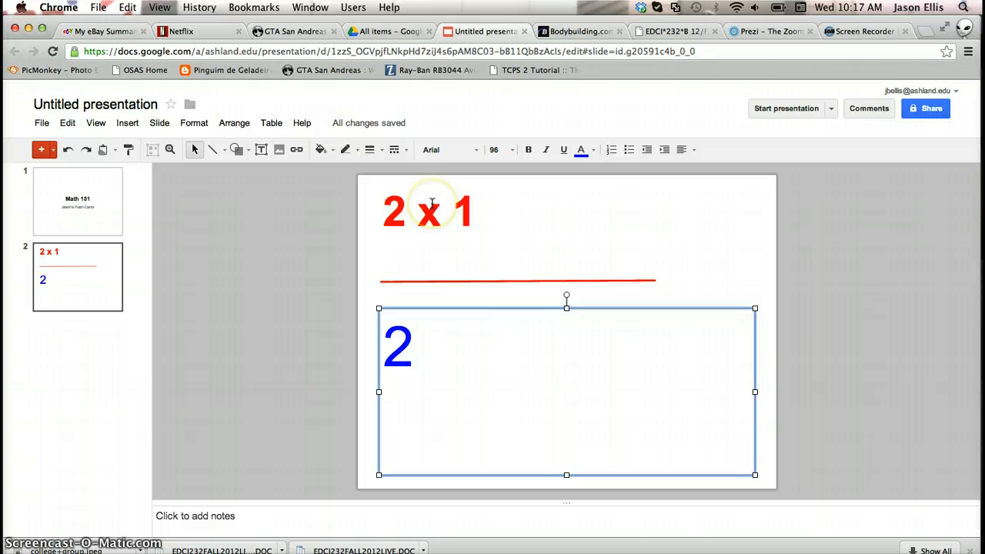
pyautogui.moveTo(677, 256)
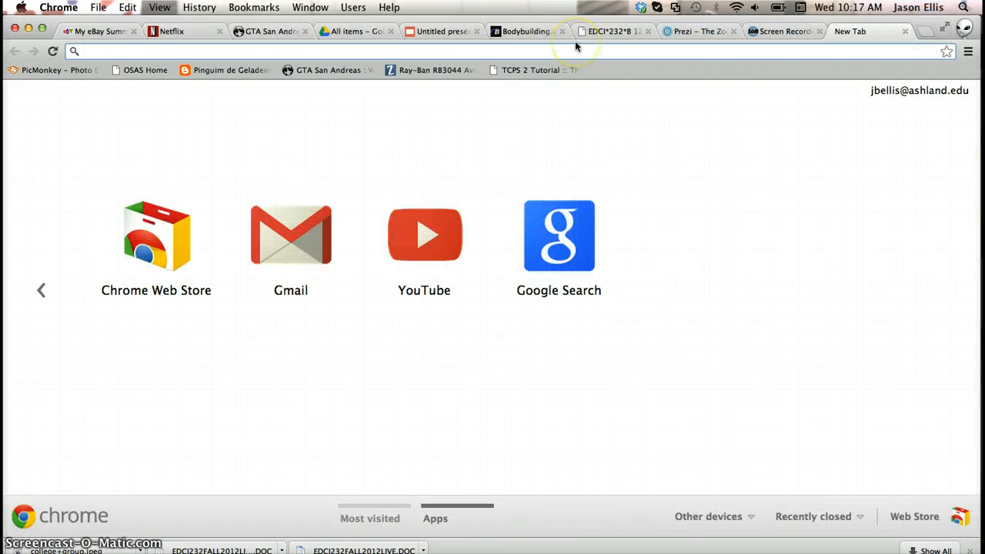
# - Search Google Images for 'star' and preview the smiley star clipart
pyautogui.write('star&aq=f&oq=star&sugexp=chrome,mod=18&sourceid=chrome&ie=UTF-8')
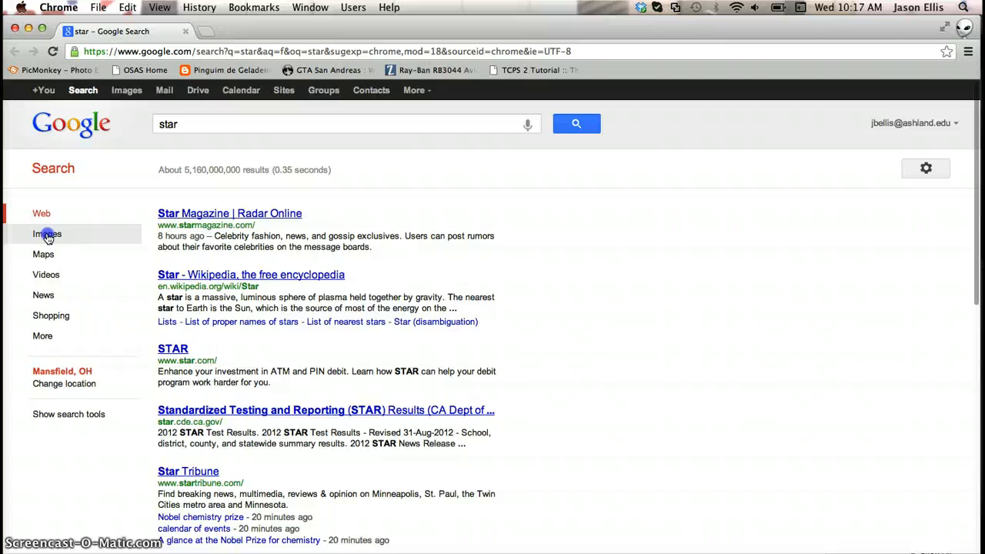
pyautogui.click(46, 234)
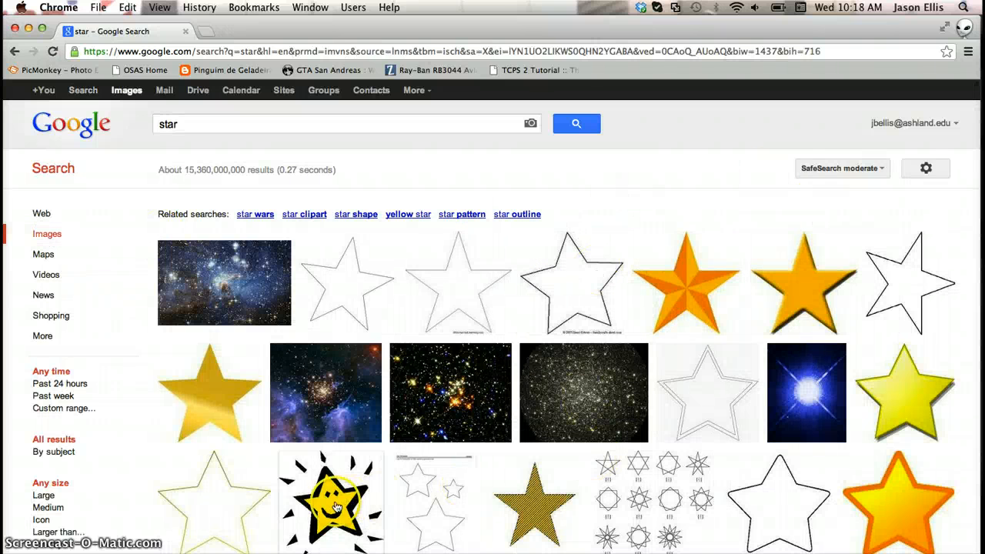
pyautogui.click(331, 501)
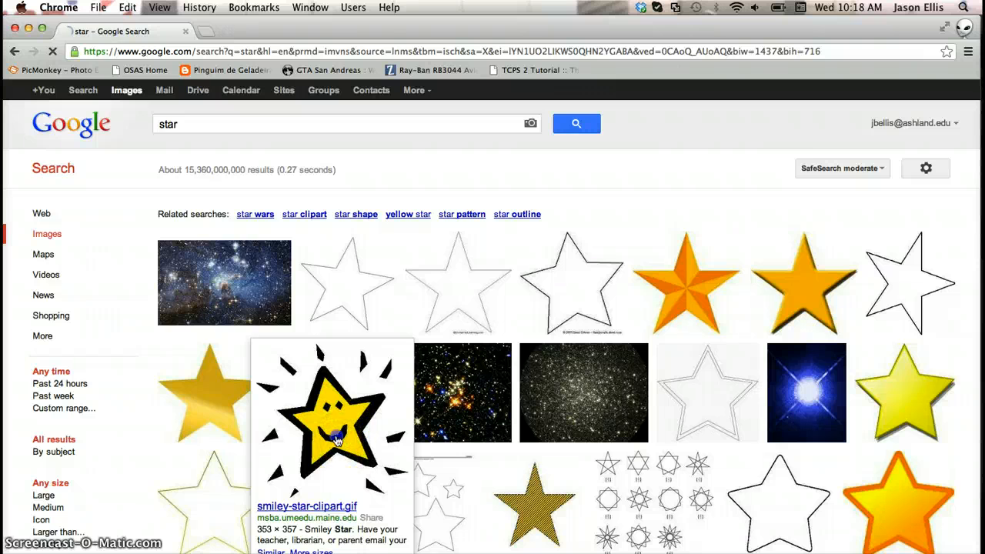
pyautogui.click(332, 419)
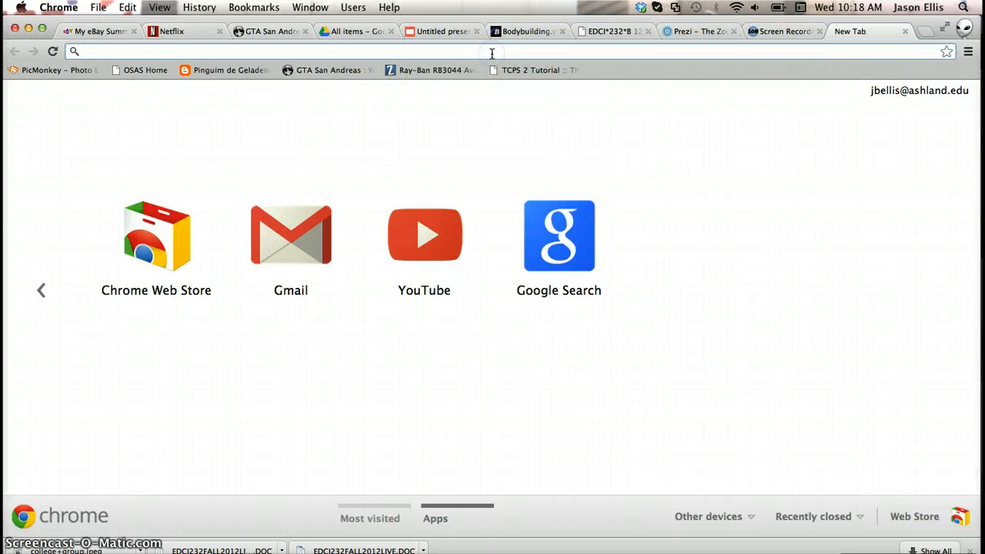
# - Search 'star' images again and drop the smiley star onto slide two
pyautogui.write('star&aq=f&oq=star&sugexp=chrome,mod=18&sourceid=chrome&ie=UTF-8')
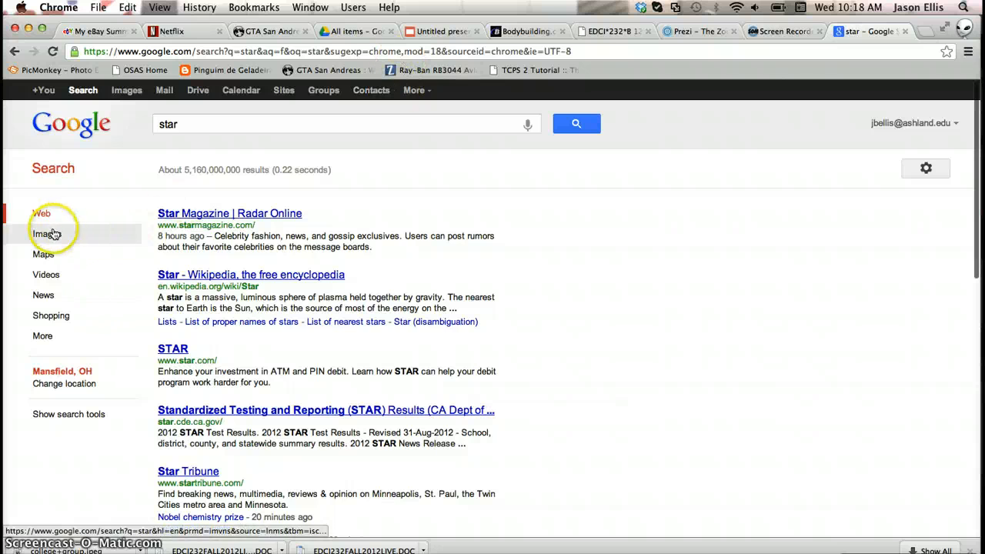
pyautogui.click(46, 234)
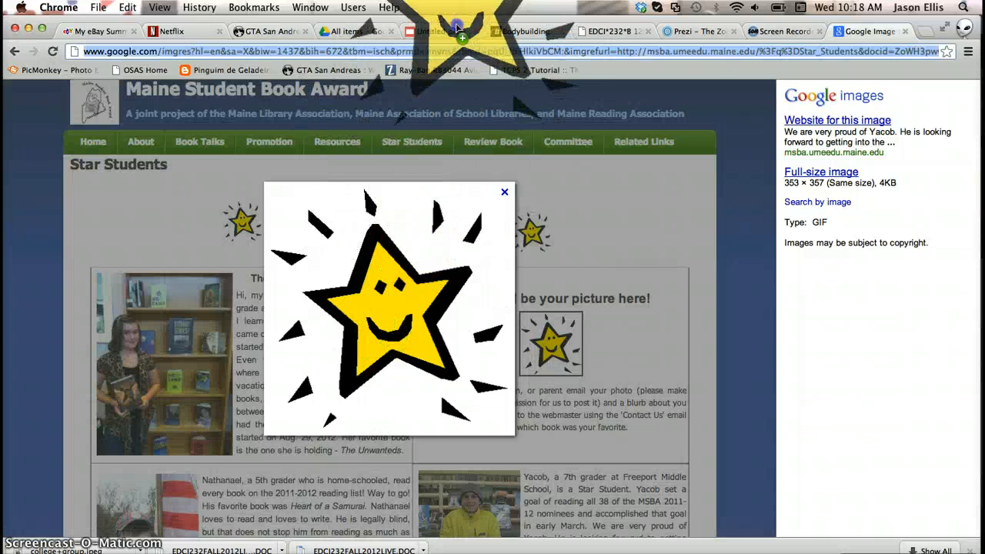
pyautogui.click(437, 31)
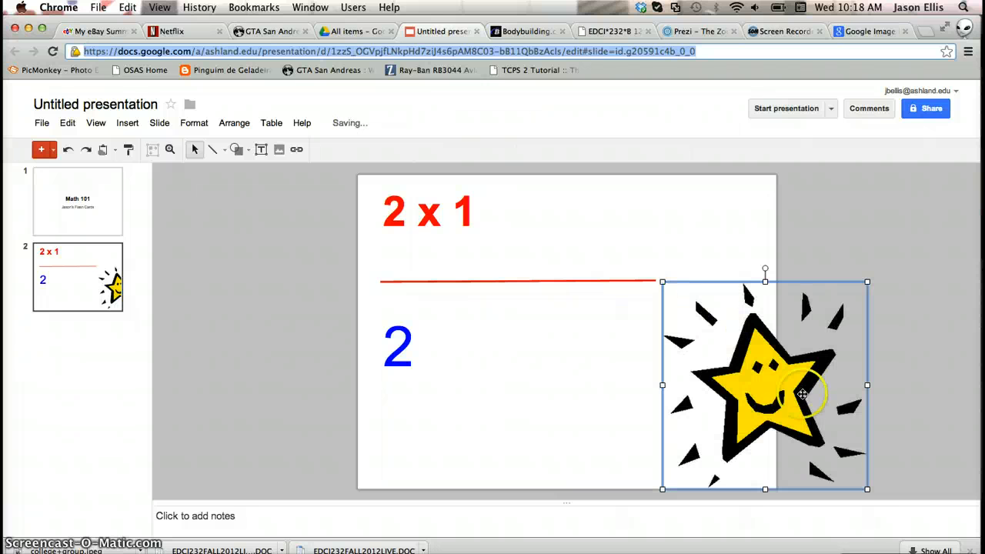
# - Shrink the smiley star and move it to the top-right corner beside '2 x 1'
pyautogui.moveTo(804, 394); pyautogui.dragTo(768, 385)
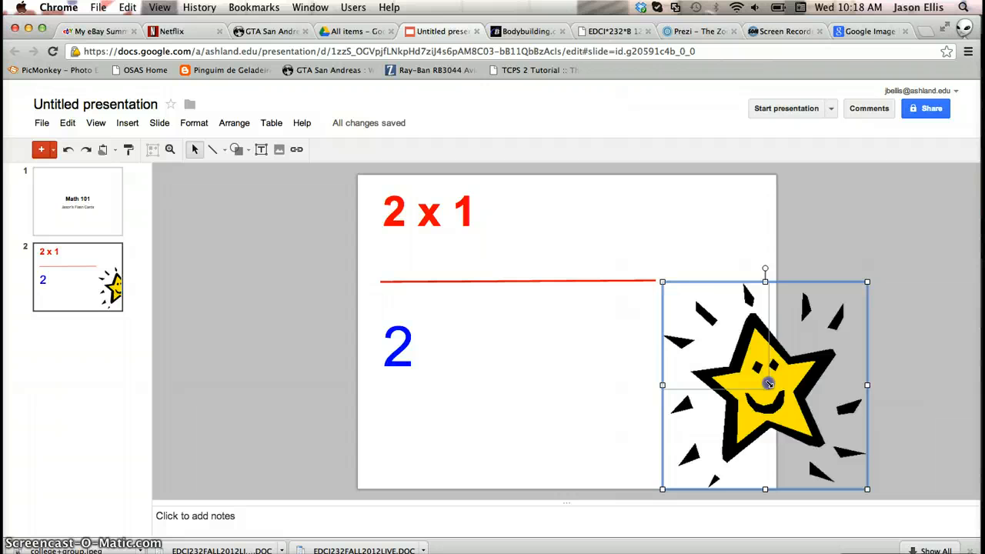
pyautogui.moveTo(768, 383); pyautogui.dragTo(716, 335)
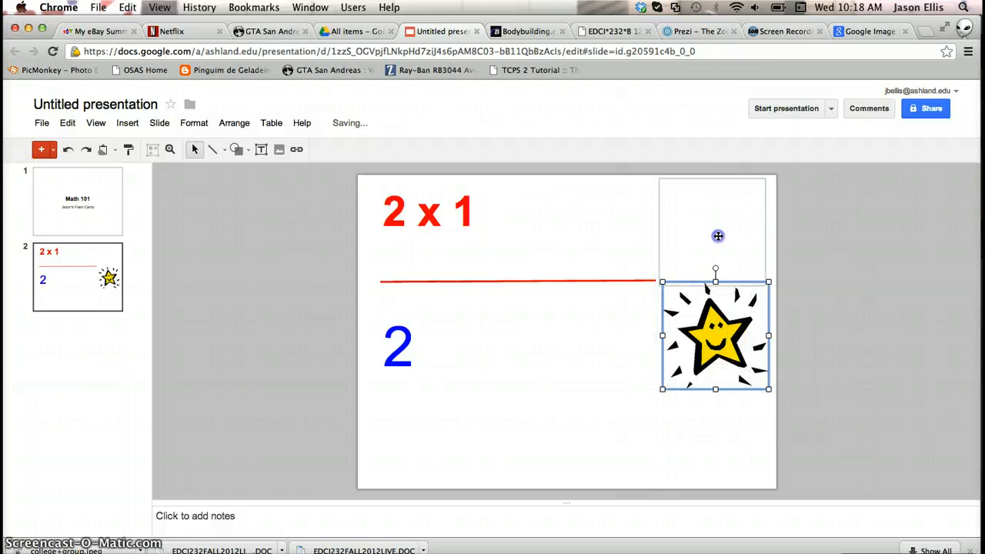
pyautogui.moveTo(715, 336); pyautogui.dragTo(711, 230)
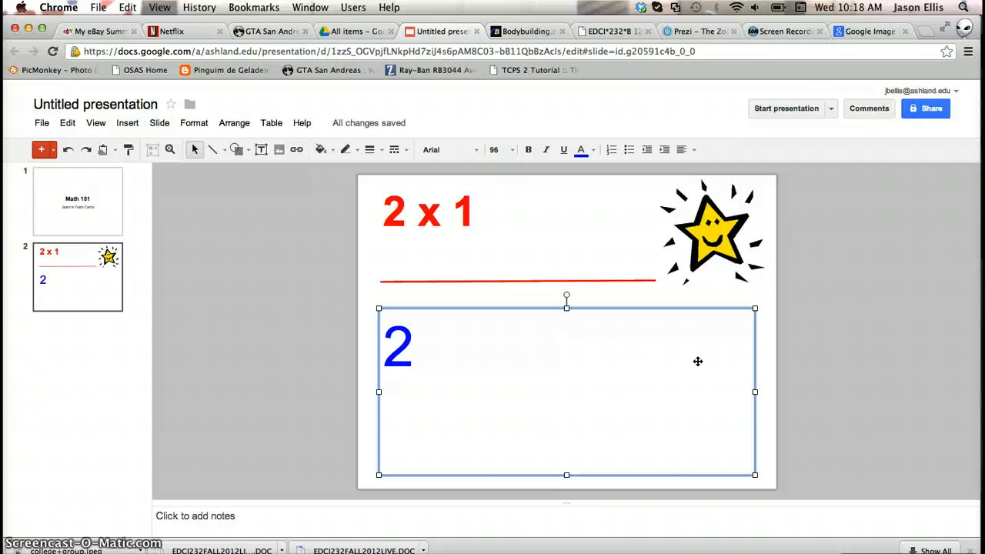
# - Animate the '2 x 1' heading with a Fly in effect via Insert > Animate
pyautogui.click(428, 213)
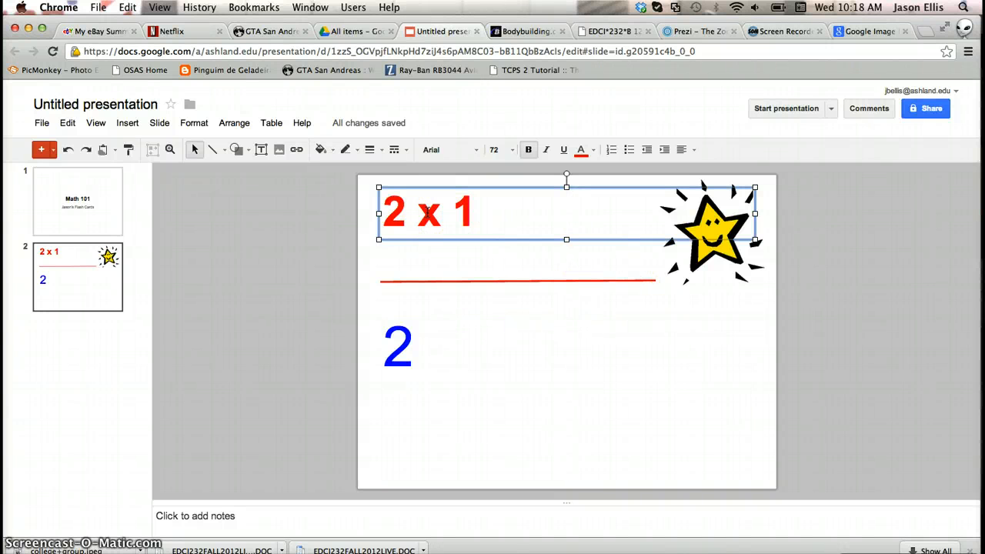
pyautogui.moveTo(271, 123)
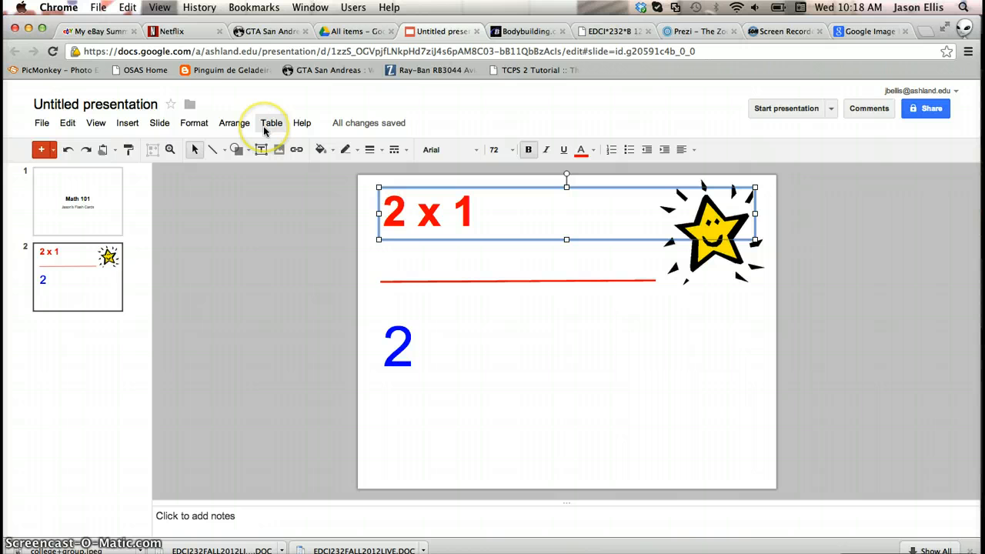
pyautogui.click(127, 123)
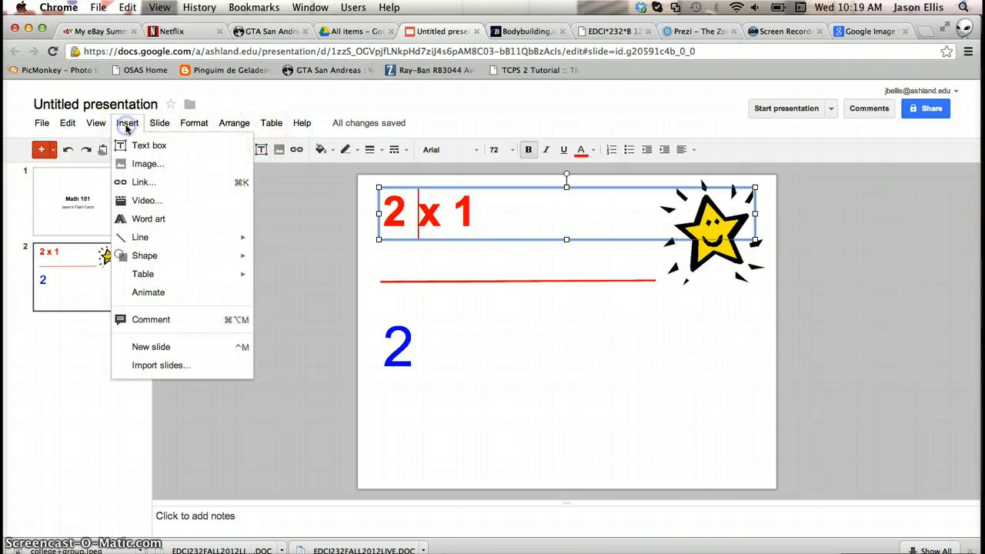
pyautogui.click(148, 293)
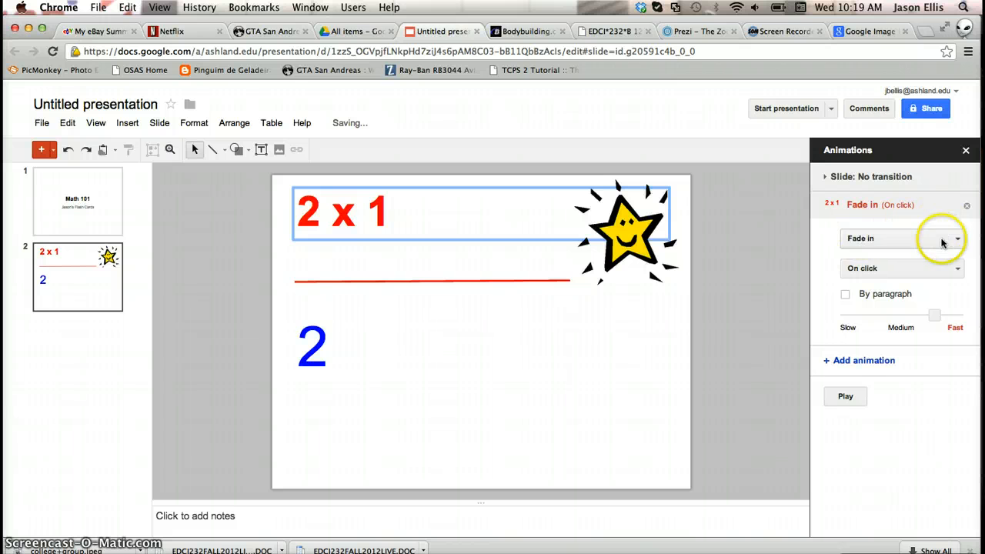
pyautogui.click(900, 237)
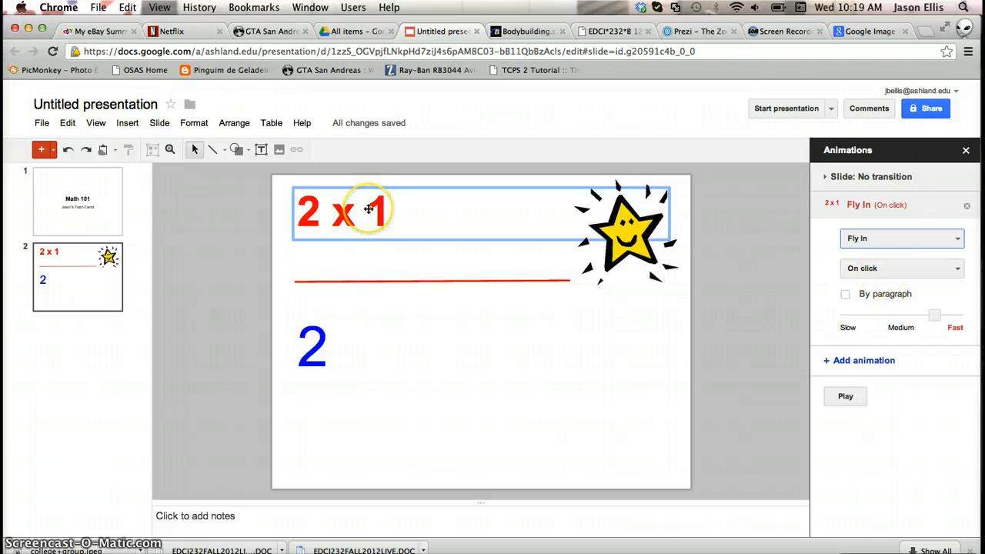
pyautogui.moveTo(772, 374)
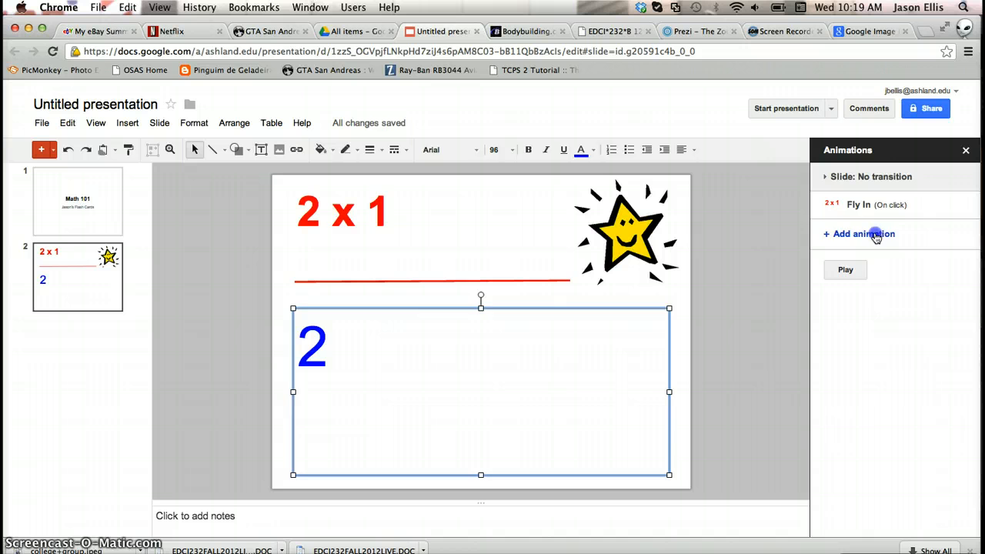
# - Keep Fade in, On click as the effect for the blue answer '2'
pyautogui.click(864, 234)
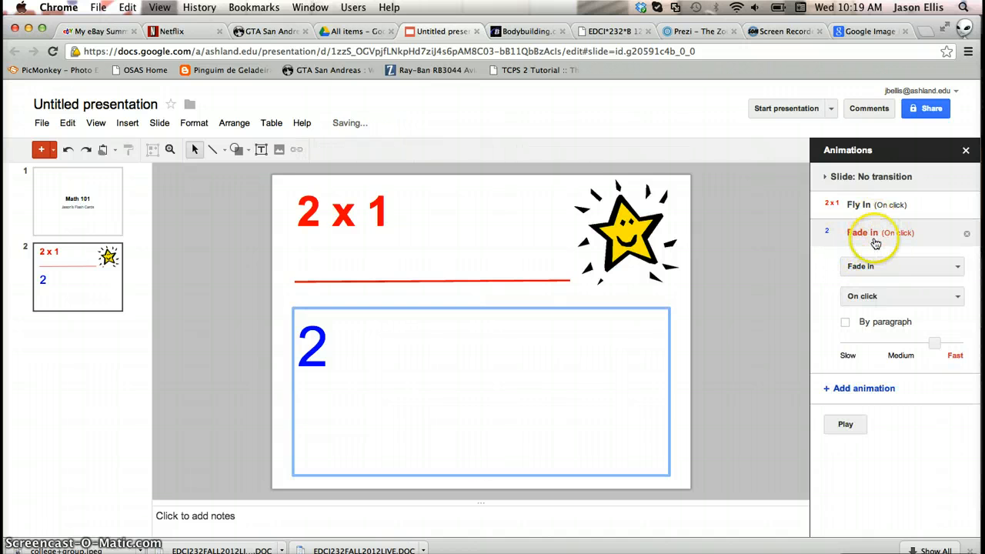
pyautogui.click(900, 265)
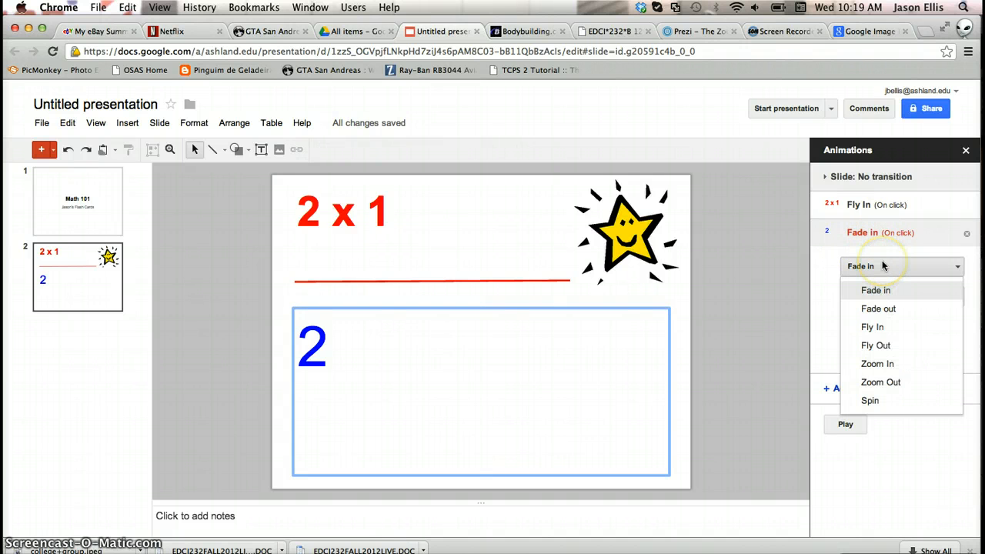
pyautogui.click(875, 290)
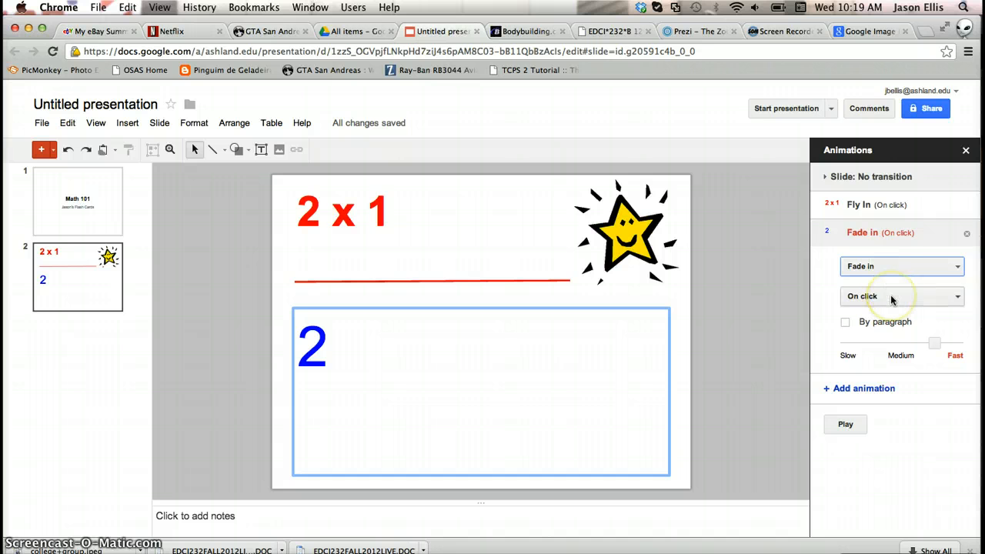
pyautogui.moveTo(885, 300)
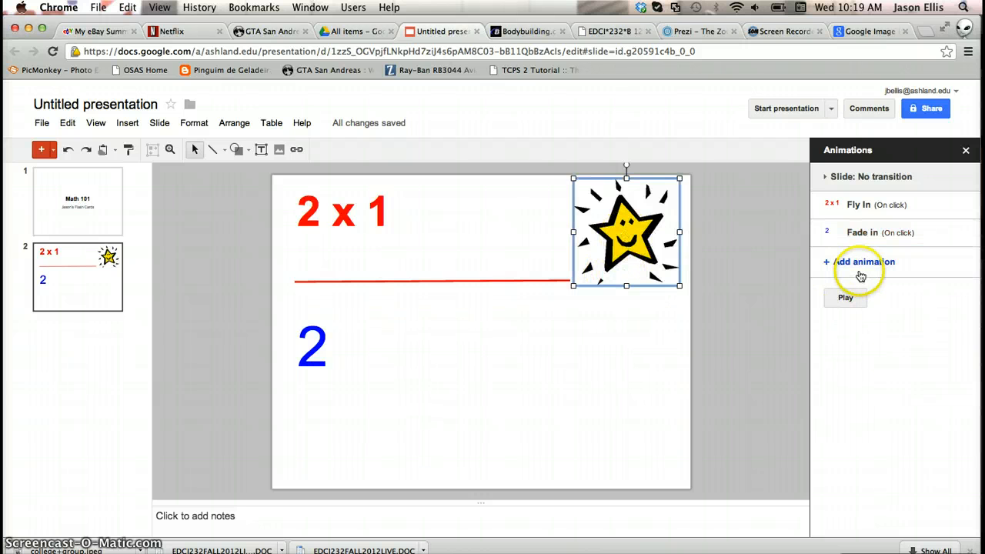
# - Give the star a Fly in starting With previous, then play the slide's animations
pyautogui.click(863, 262)
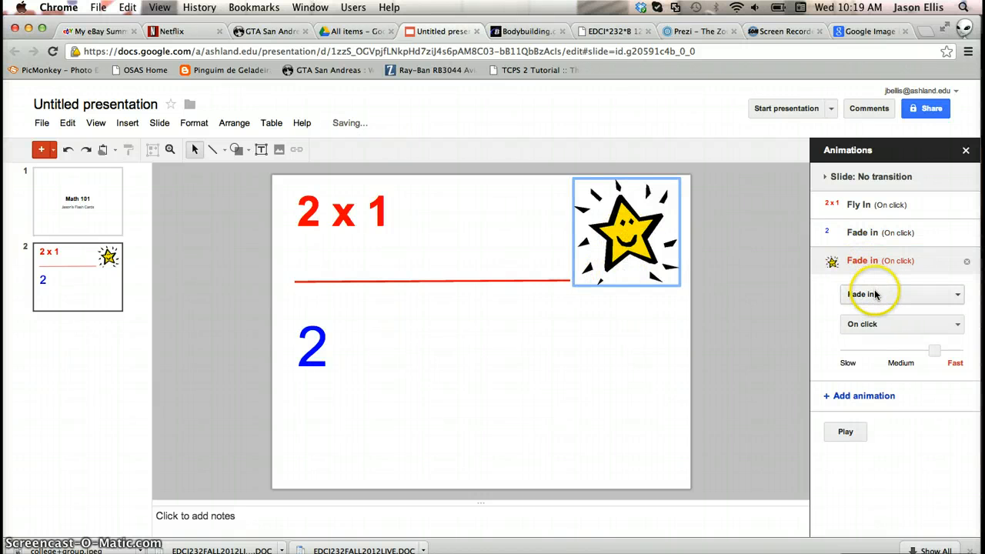
pyautogui.click(900, 294)
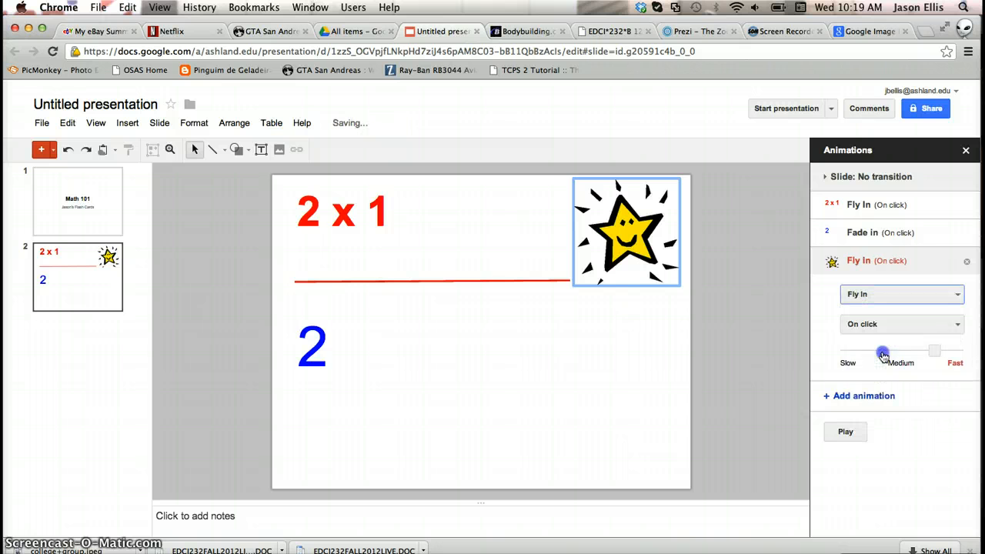
pyautogui.click(900, 323)
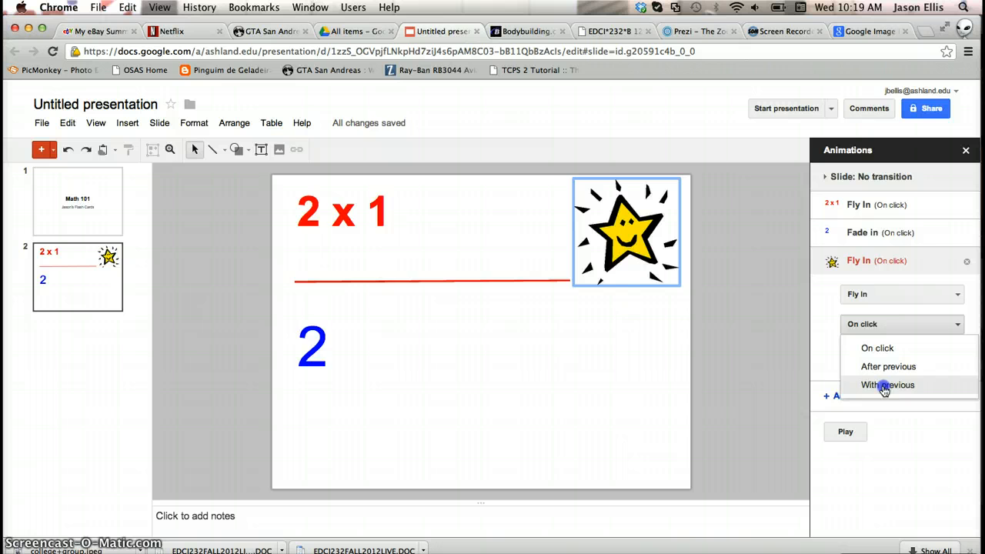
pyautogui.click(887, 385)
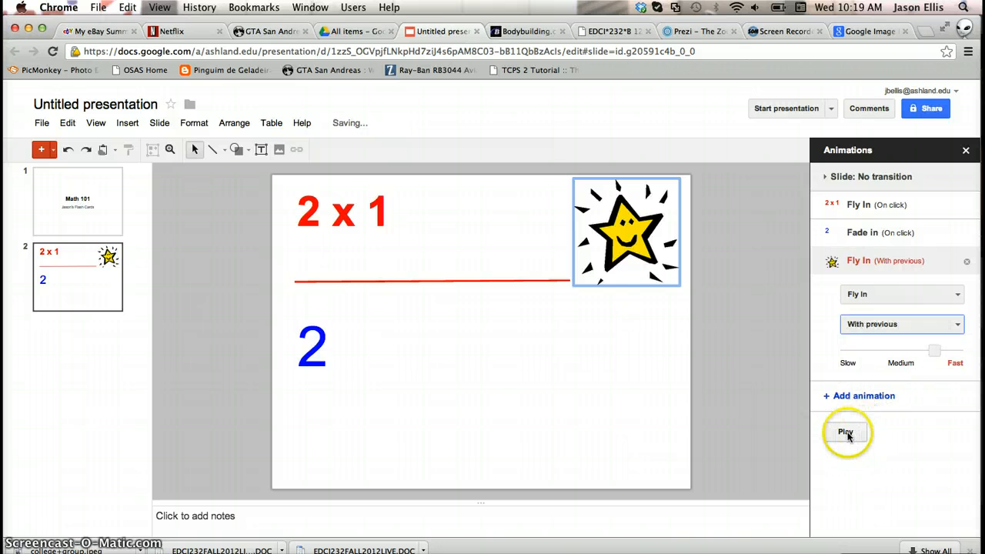
pyautogui.click(846, 431)
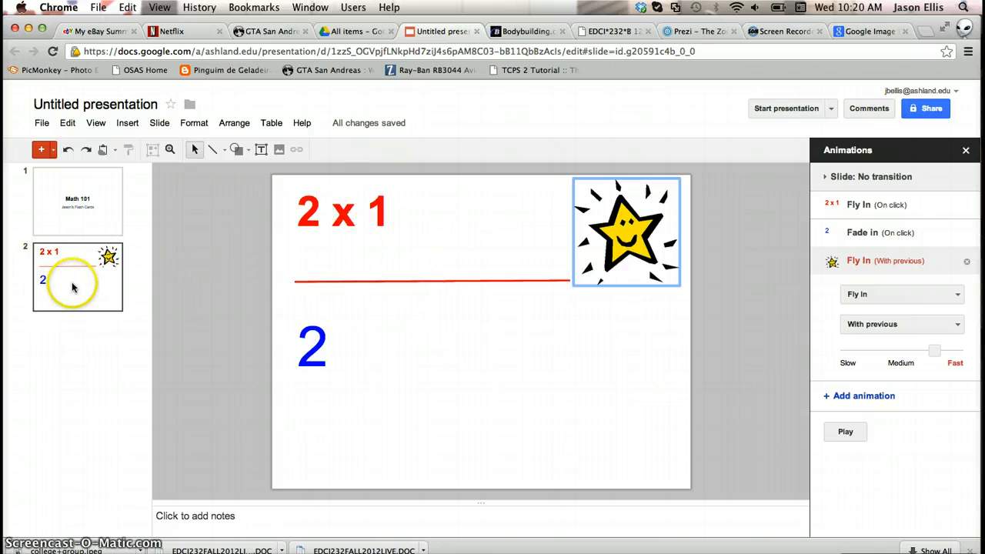
# - Duplicate the 2 x 1 card slide several times from the slide strip's context menu
pyautogui.rightClick(74, 285)
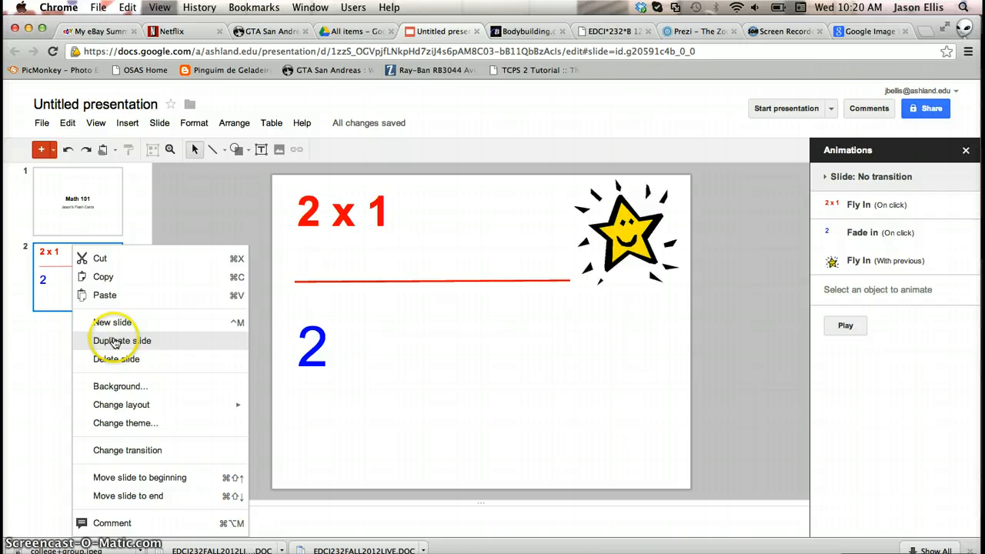
pyautogui.click(121, 340)
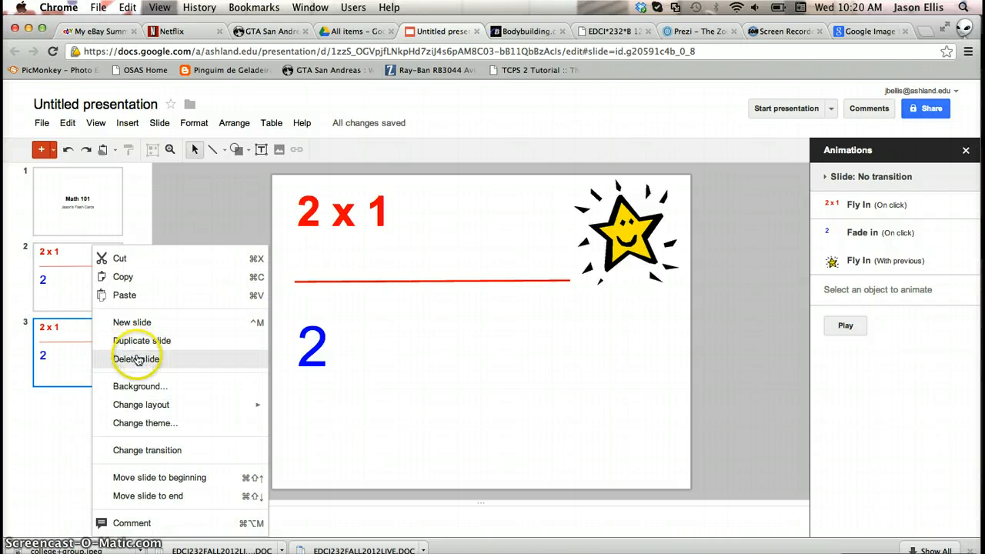
pyautogui.click(141, 340)
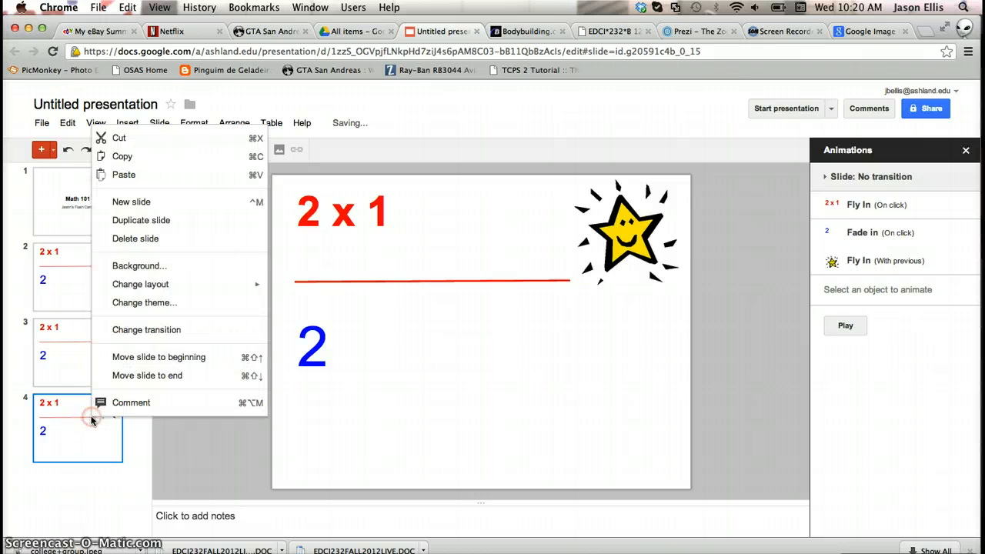
pyautogui.click(141, 218)
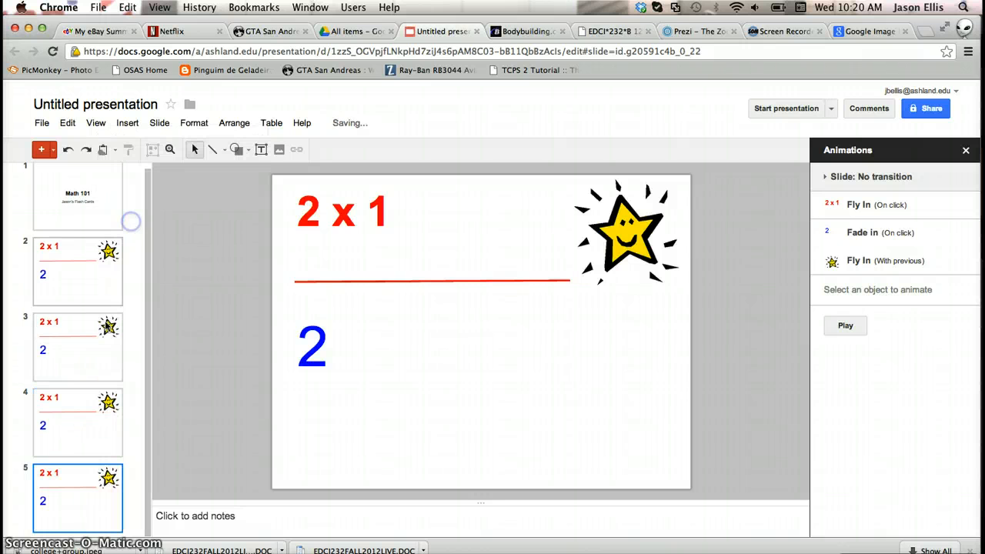
pyautogui.rightClick(77, 192)
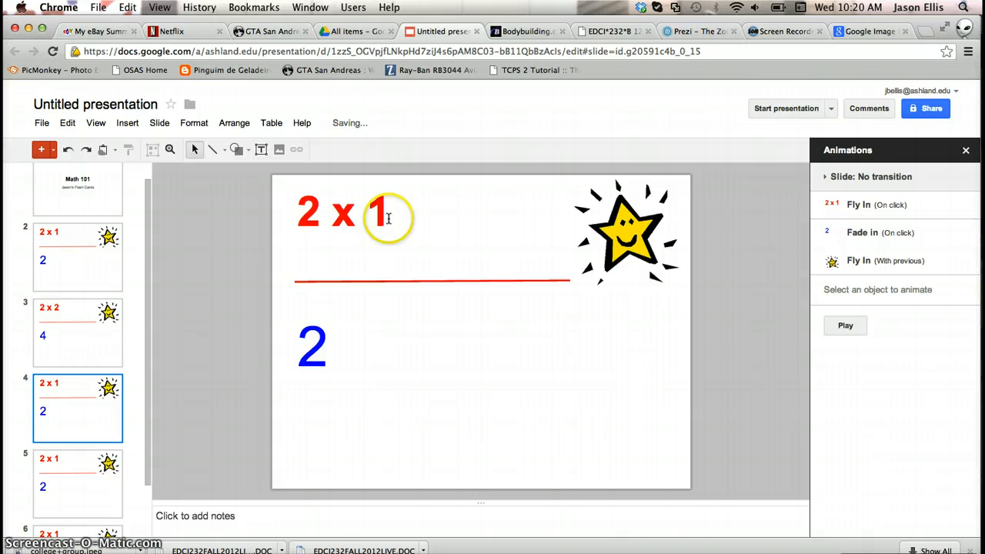
# - Change the copied cards to read 2 x 3 = 6 and 2 x 4 = 8
pyautogui.write('3')
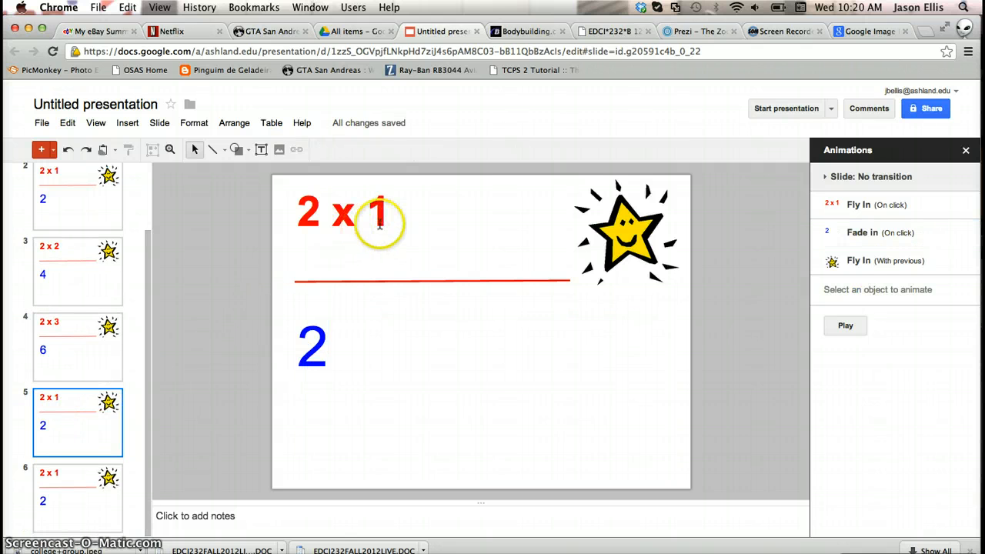
pyautogui.write('4')
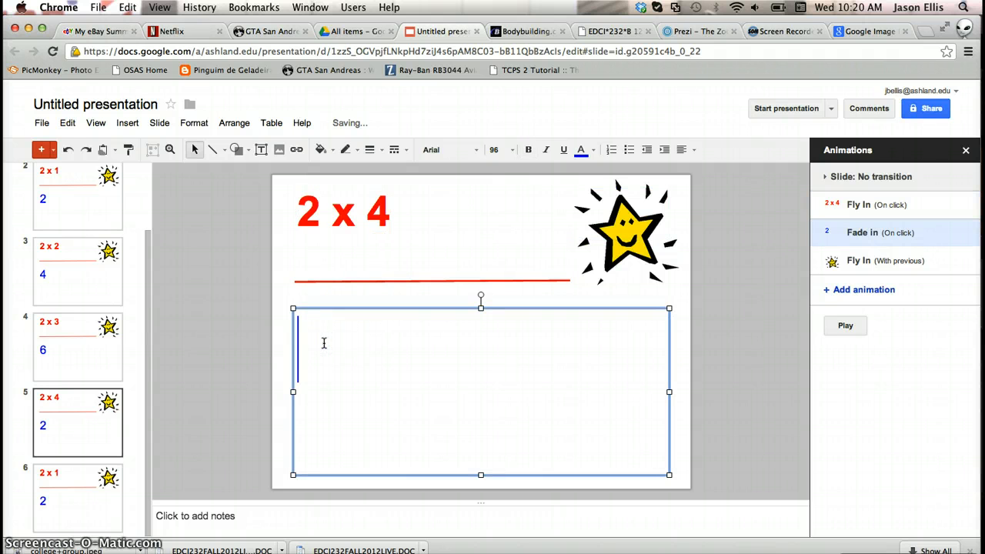
pyautogui.click(77, 498)
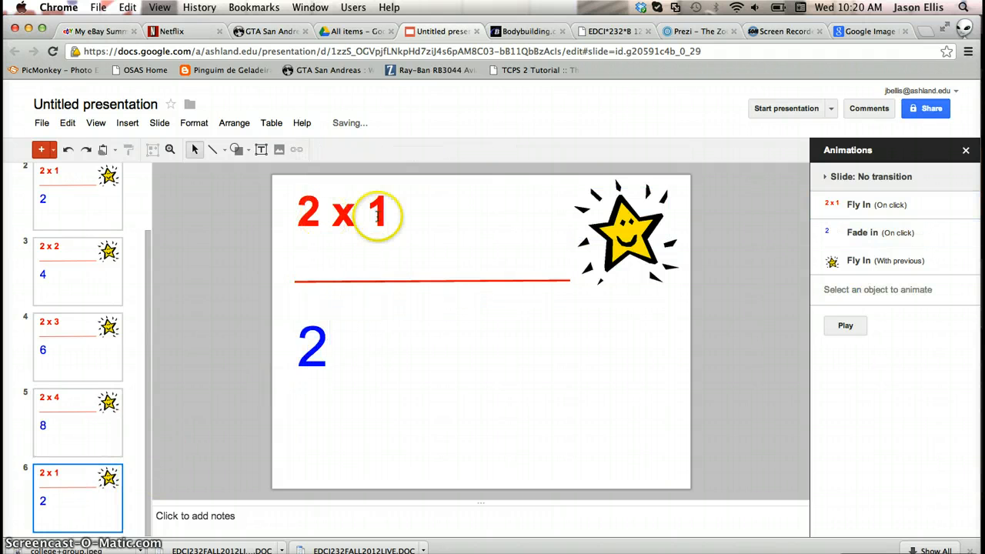
# - Change the last card to read 2 x 5 with answer 10
pyautogui.doubleClick(377, 212)
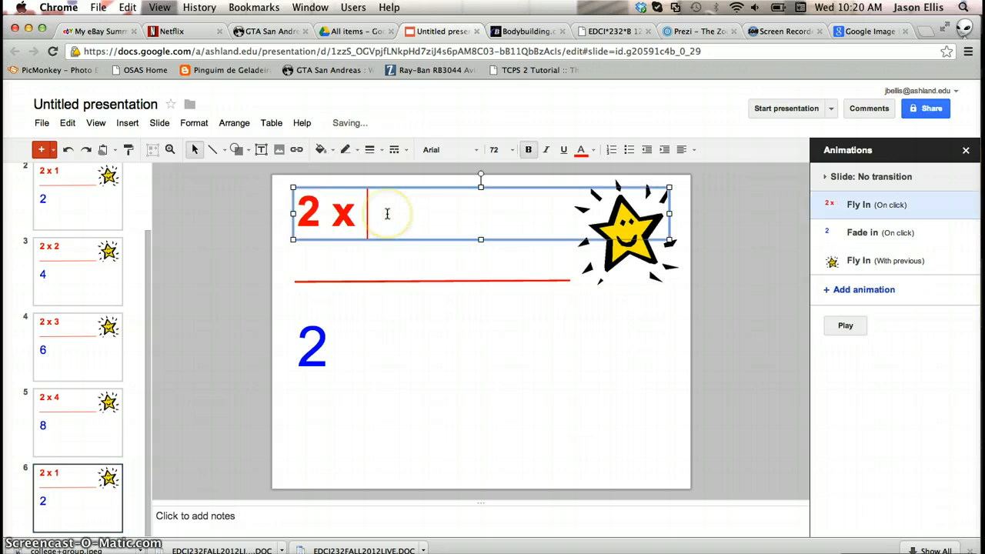
pyautogui.write('5')
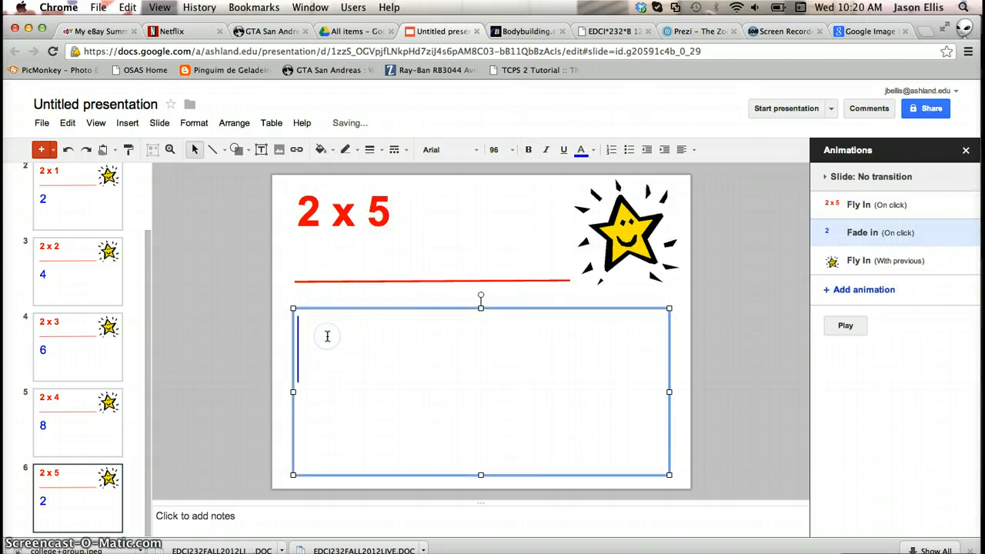
pyautogui.write('10')
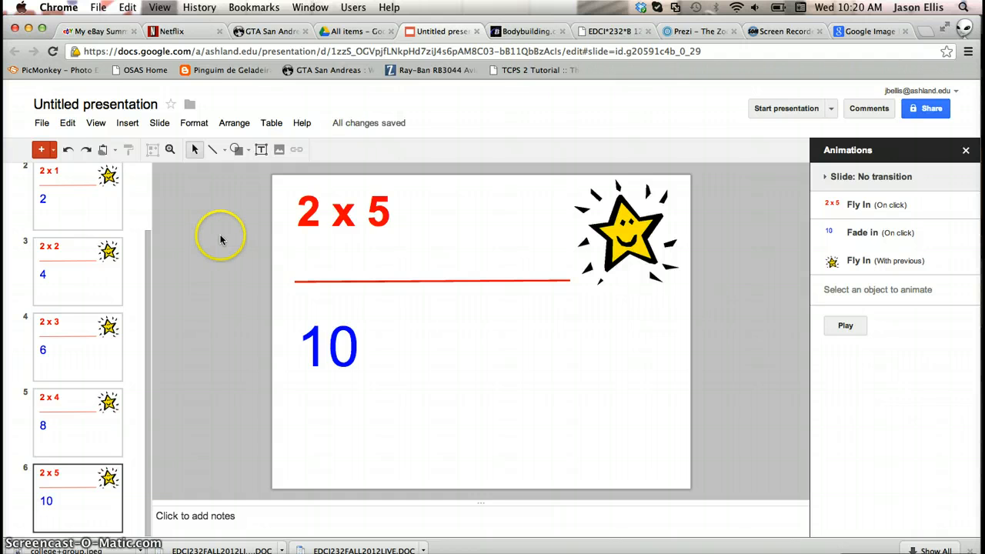
pyautogui.click(77, 213)
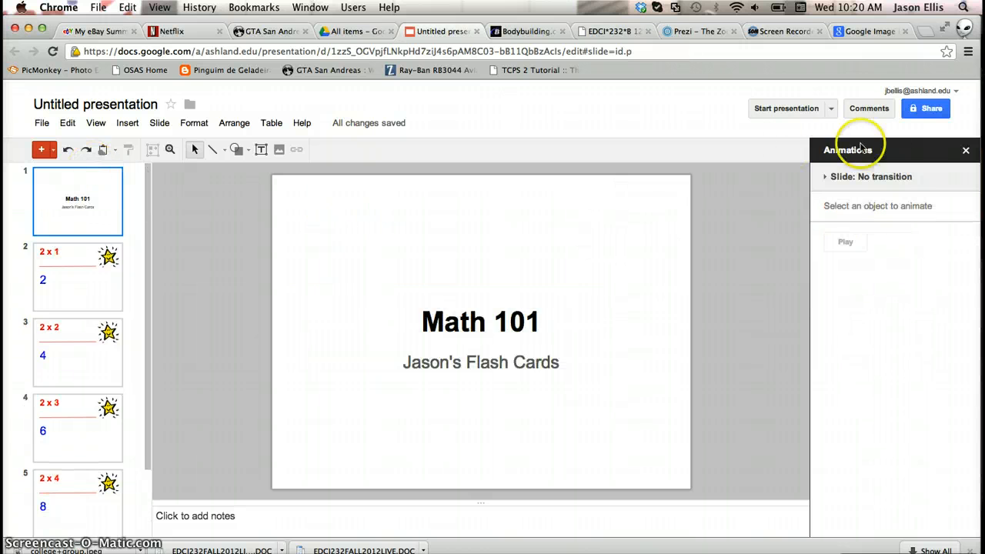
pyautogui.click(785, 107)
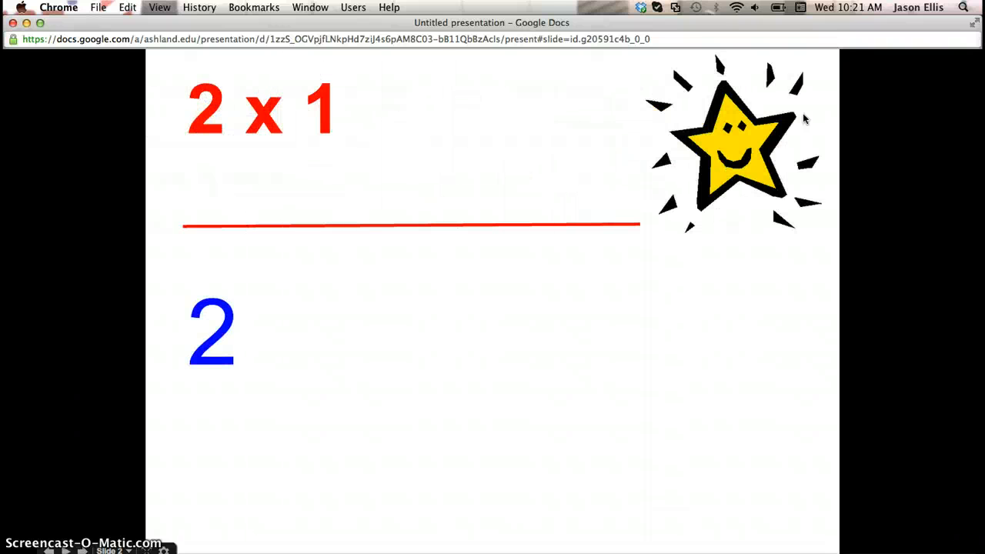
pyautogui.press('right')
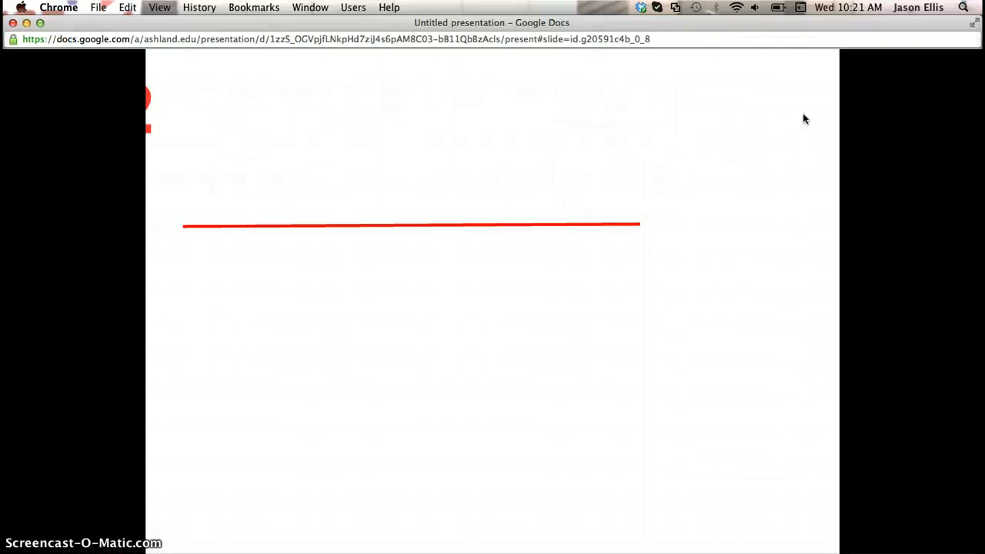
pyautogui.press('right')
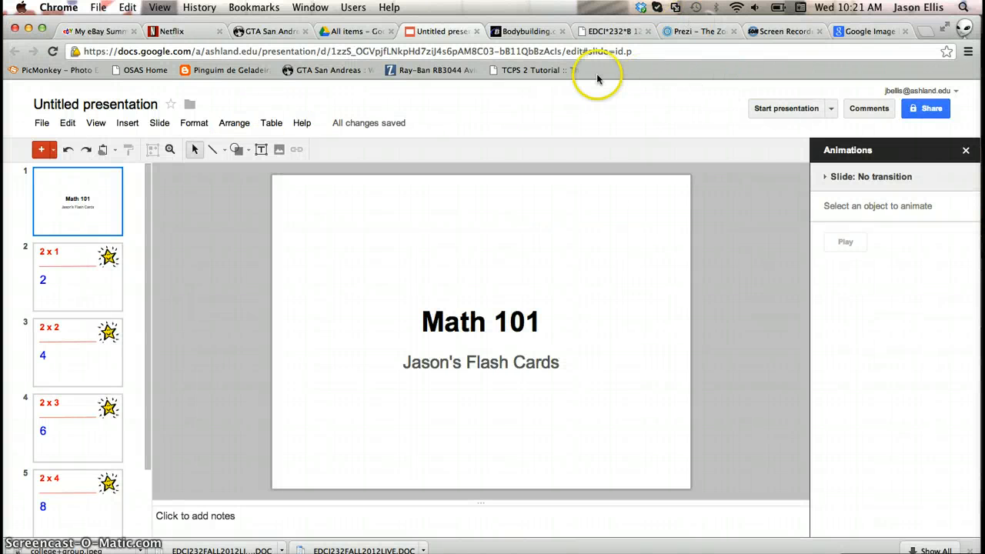
pyautogui.moveTo(422, 85)
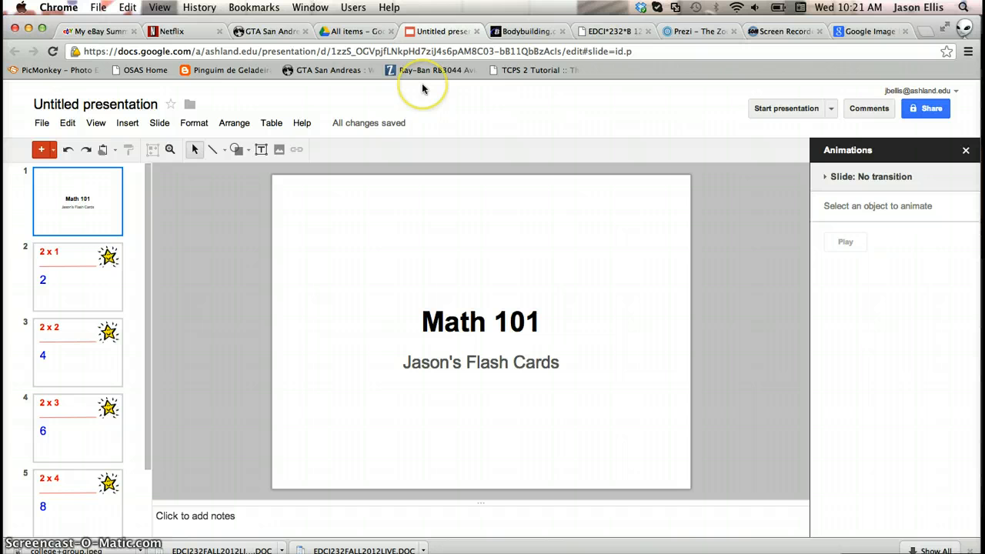
pyautogui.moveTo(271, 108)
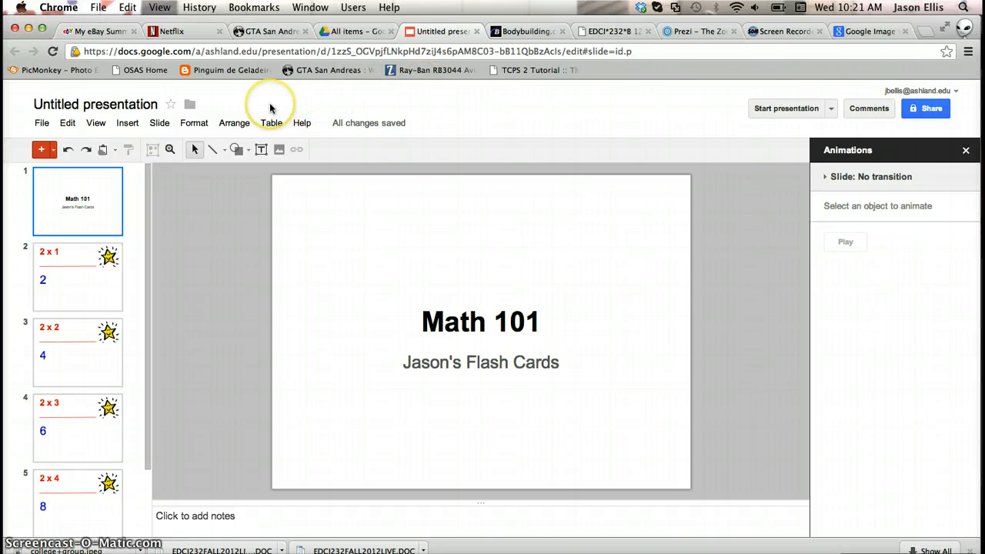
pyautogui.moveTo(131, 114)
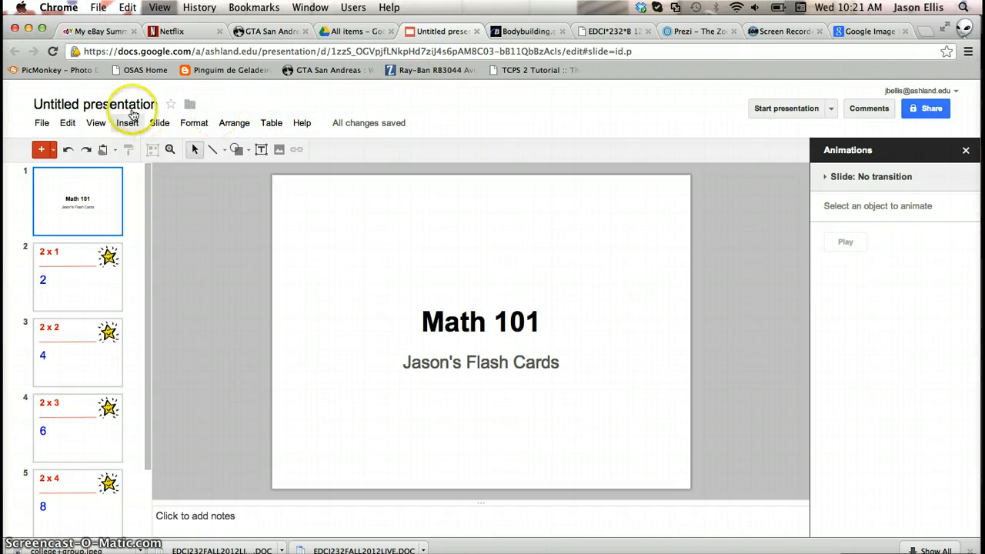
# - Rename the presentation to 'Flash Cards for Math', correcting the 'Falsh' typo
pyautogui.click(96, 104)
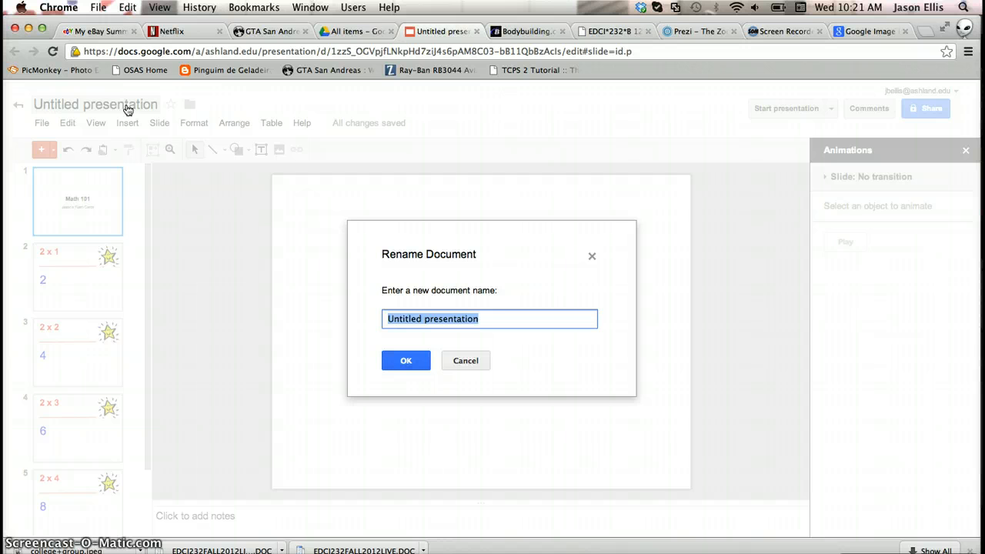
pyautogui.write('Falsh')
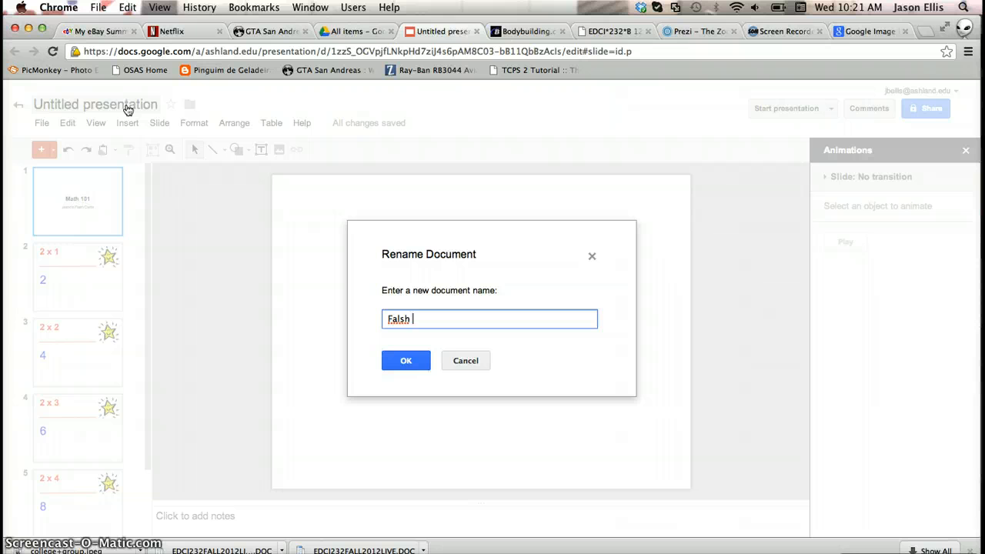
pyautogui.press('Backspace')
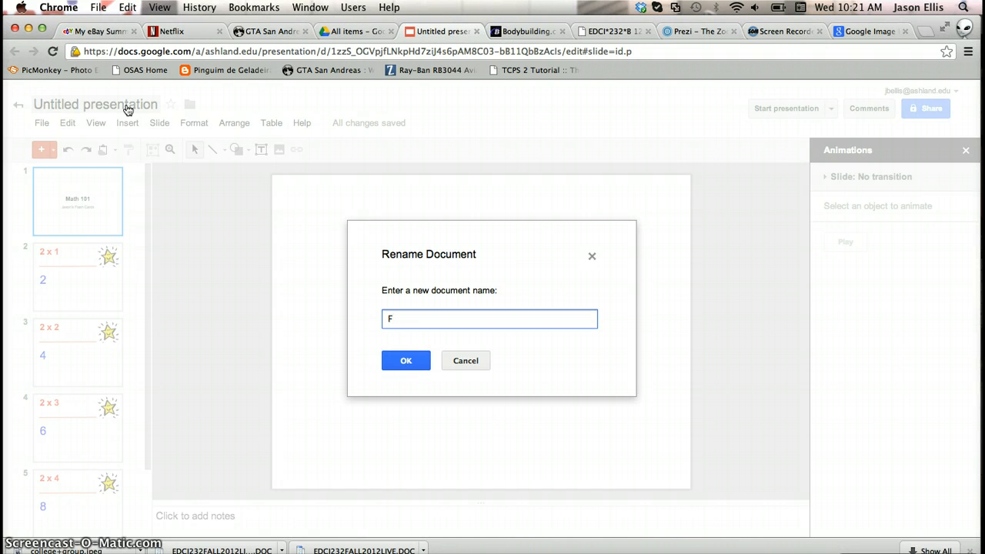
pyautogui.write('lash Cards for')
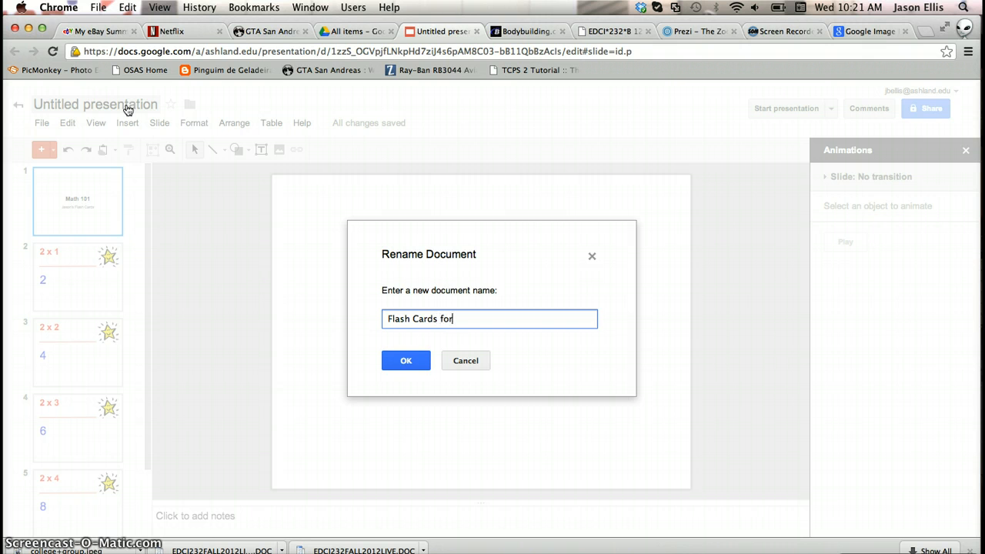
pyautogui.write('Math')
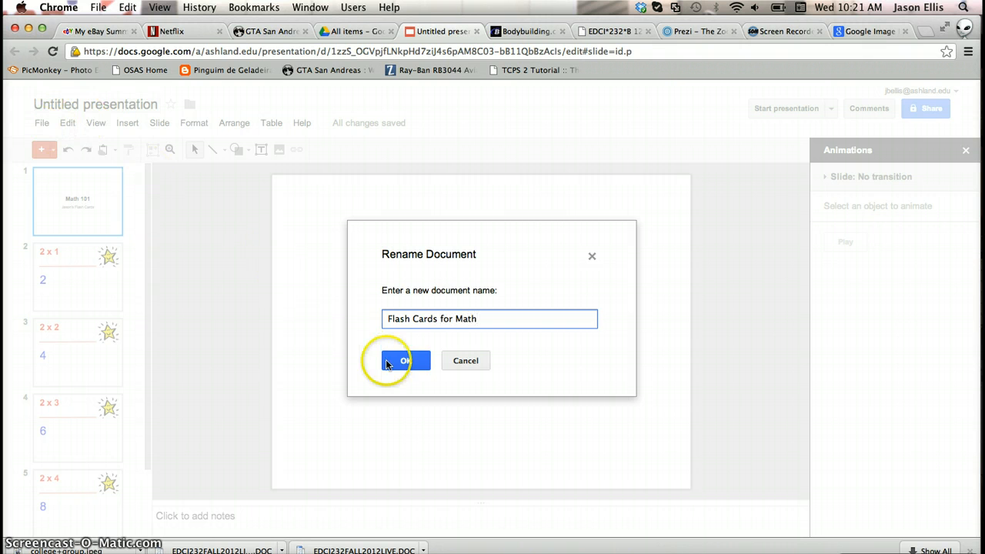
pyautogui.click(405, 360)
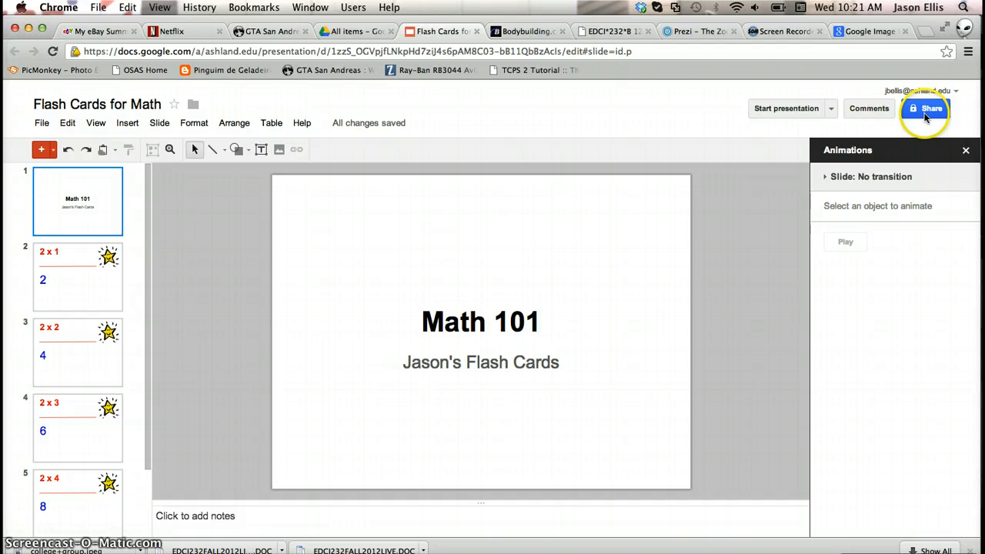
# - Bring up the Share dialog and start adding 'dean' as a collaborator
pyautogui.click(927, 107)
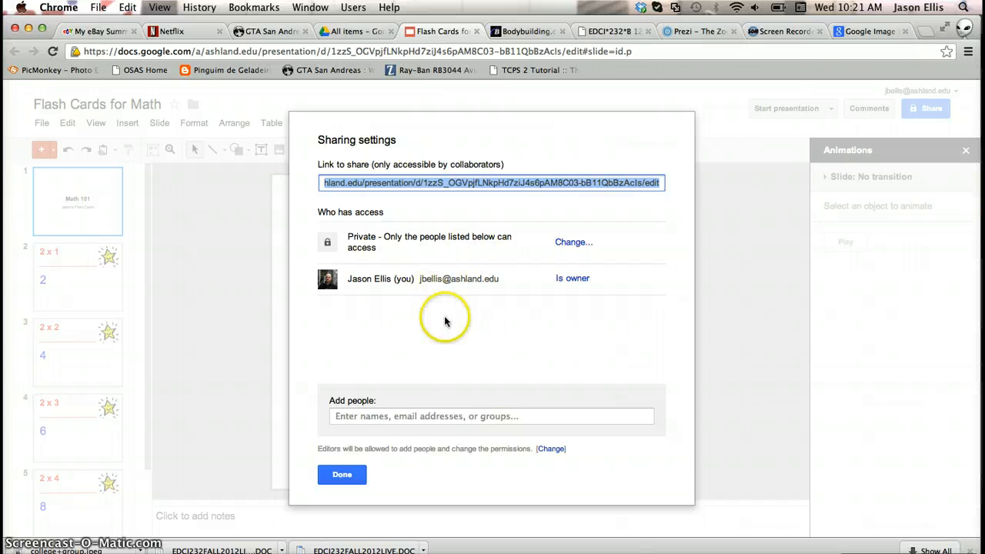
pyautogui.click(425, 416)
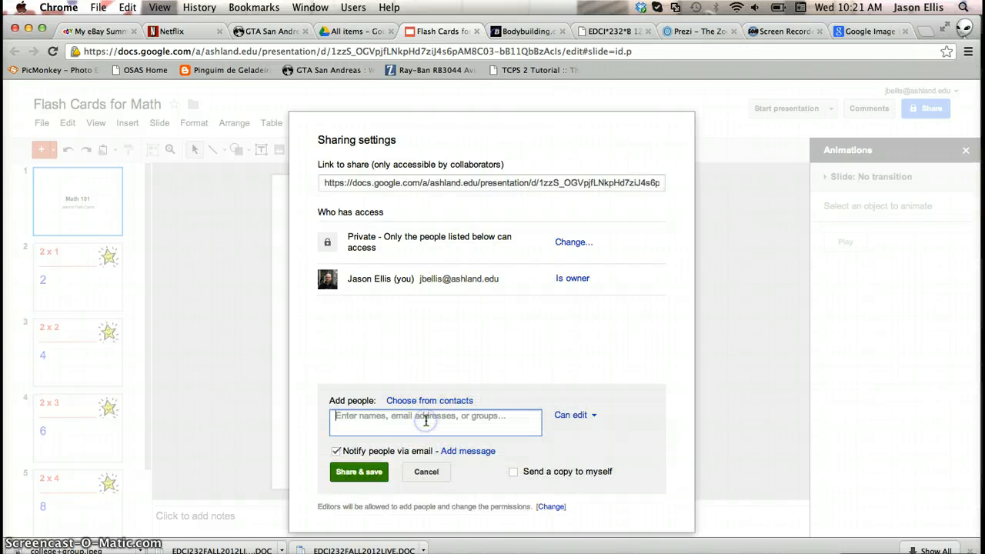
pyautogui.write('dean')
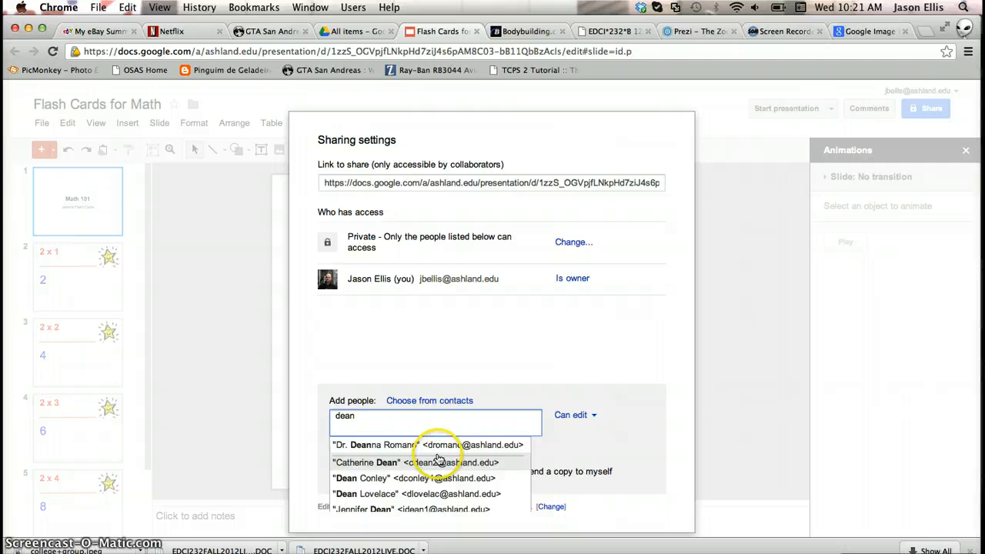
pyautogui.moveTo(444, 445)
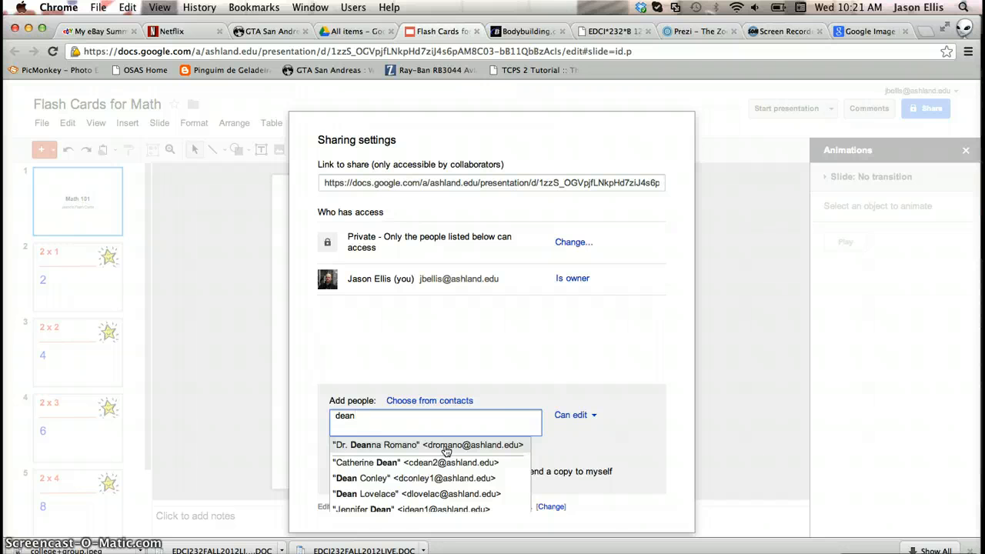
# - Change visibility from Private to 'Anyone with the link' can view and save it
pyautogui.click(572, 242)
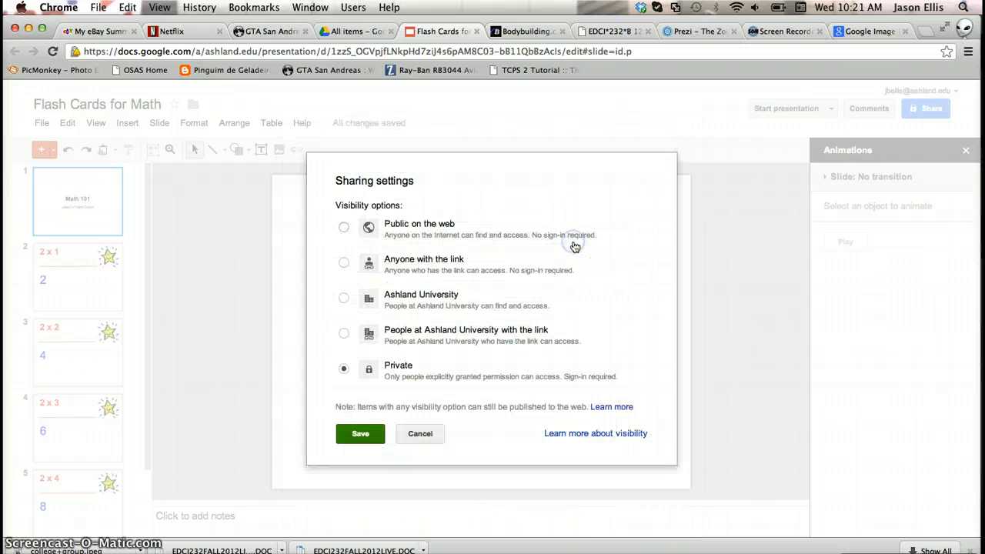
pyautogui.moveTo(542, 222)
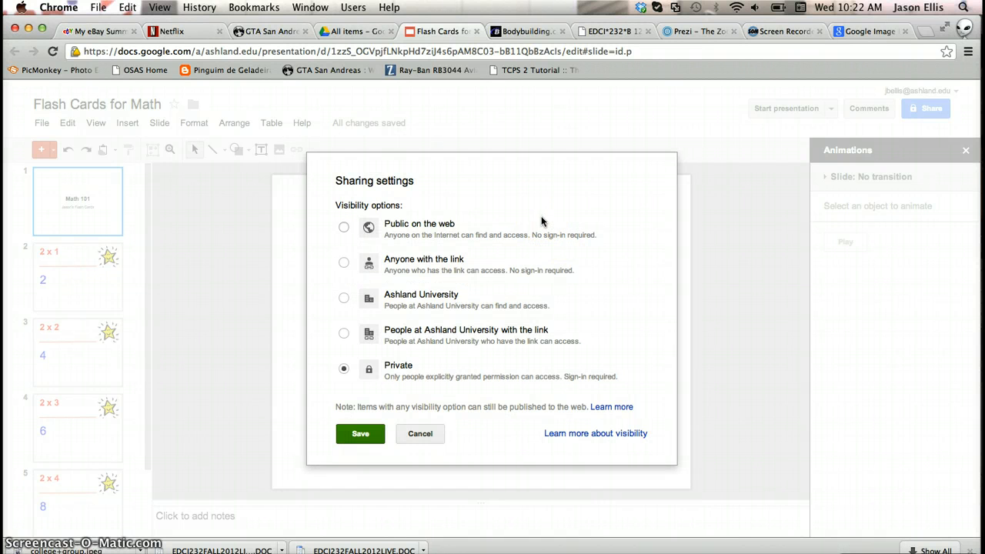
pyautogui.moveTo(345, 263)
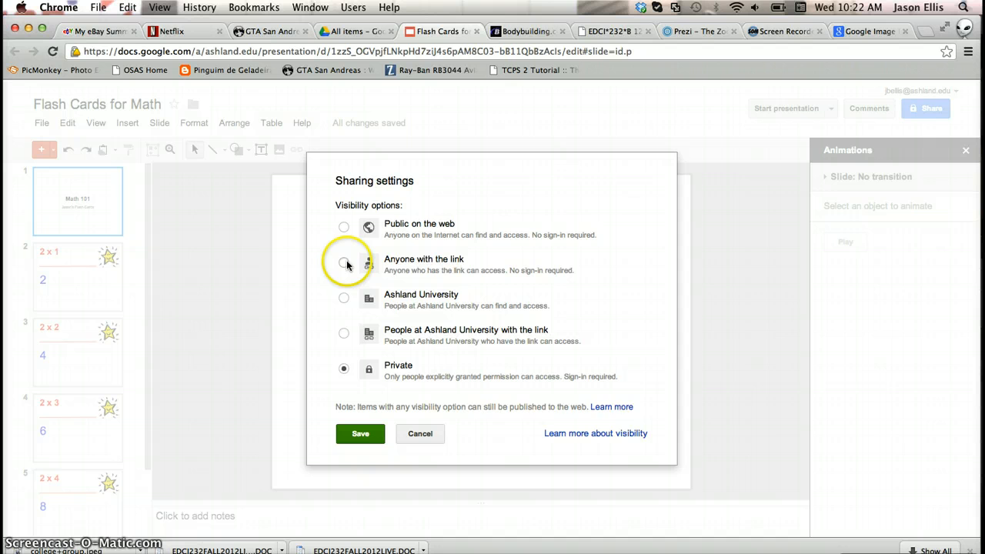
pyautogui.click(343, 262)
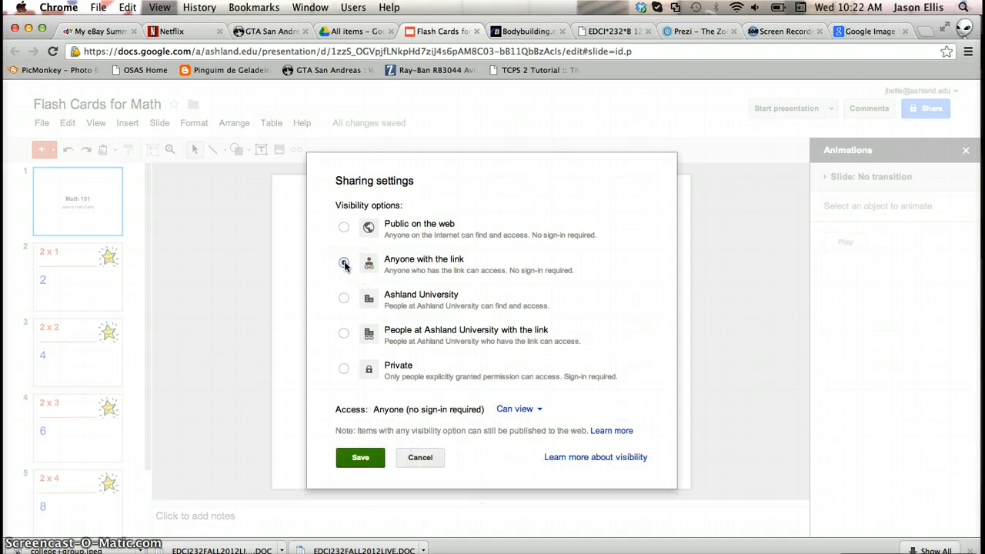
pyautogui.click(343, 261)
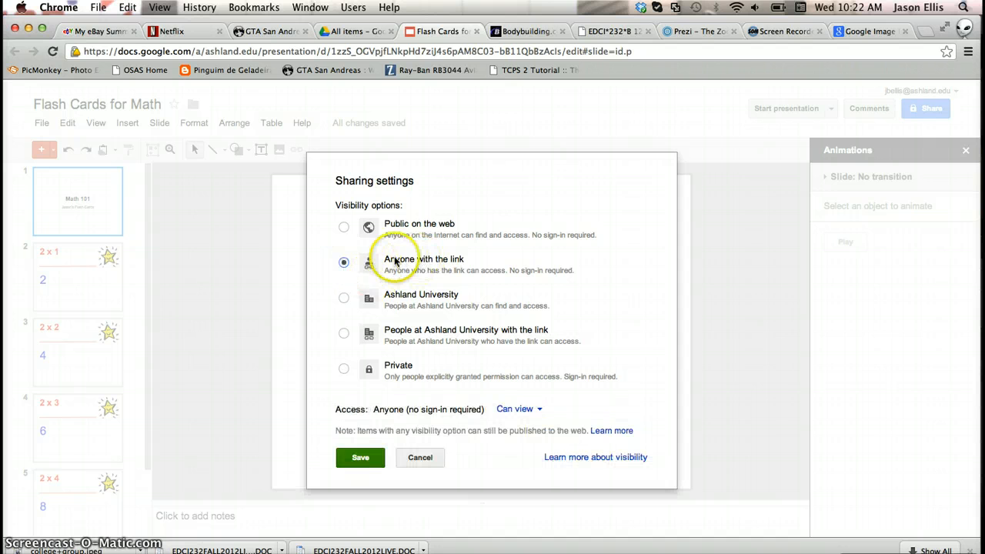
pyautogui.moveTo(366, 354)
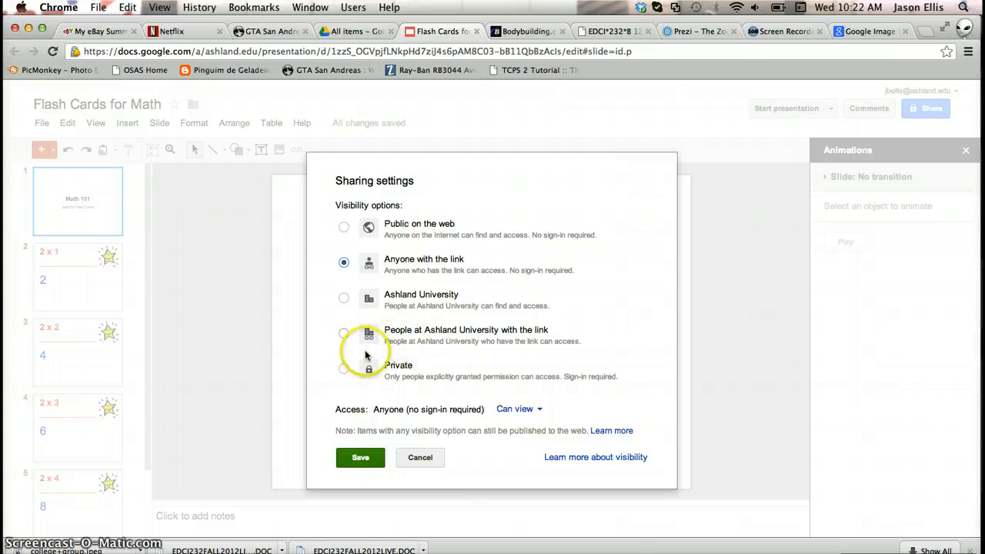
pyautogui.click(360, 457)
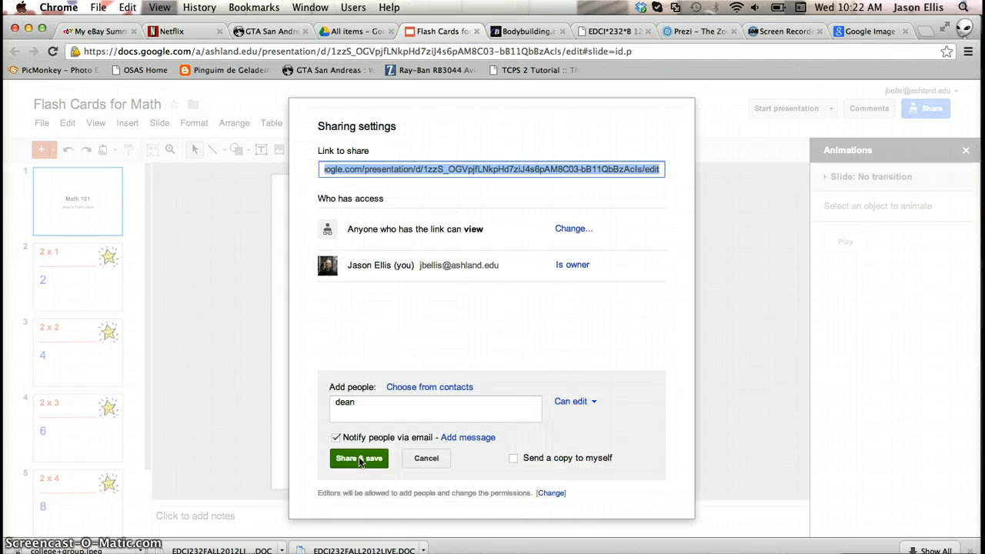
pyautogui.moveTo(479, 181)
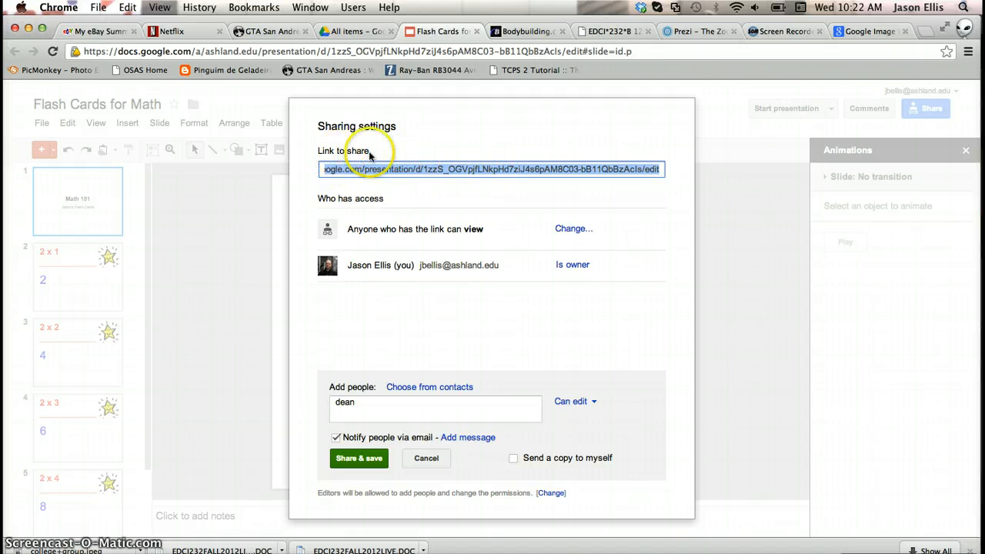
pyautogui.moveTo(431, 144)
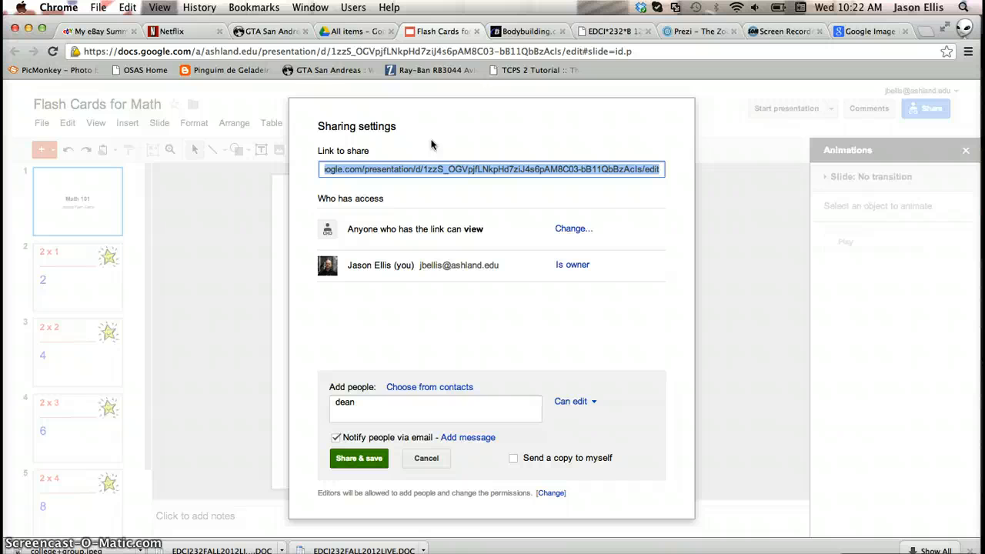
pyautogui.moveTo(511, 331)
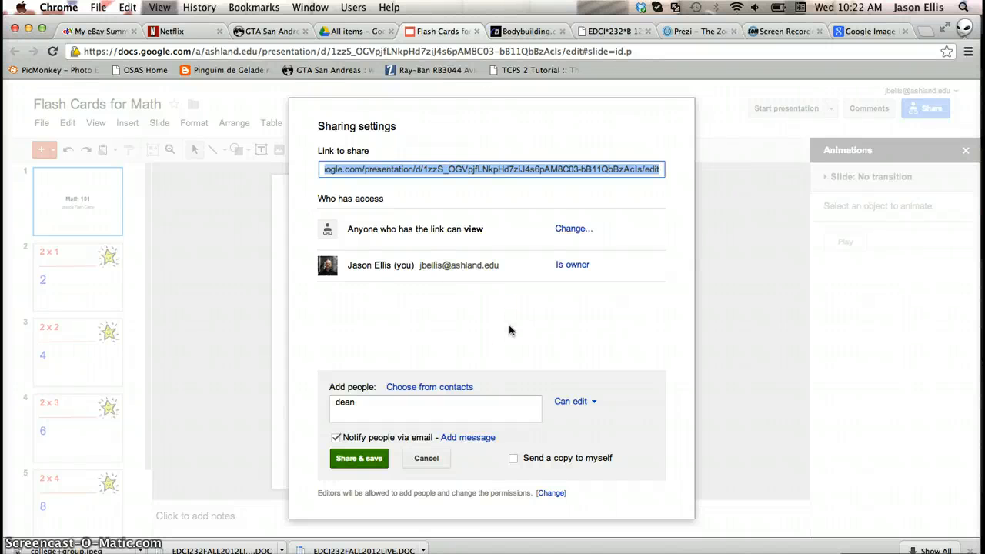
pyautogui.moveTo(551, 378)
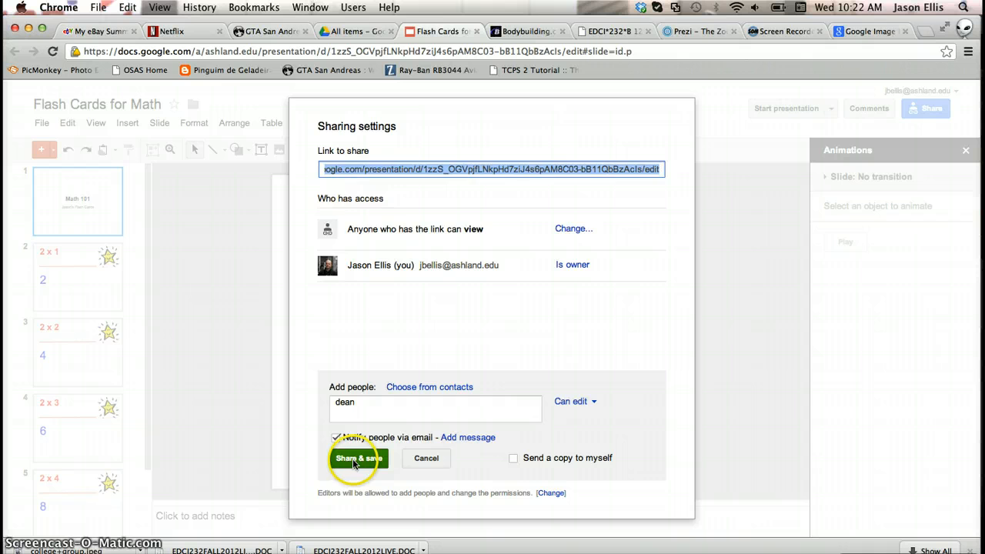
# - Dismiss the unrecognised 'dean' address error and save sharing with no recipients
pyautogui.click(357, 459)
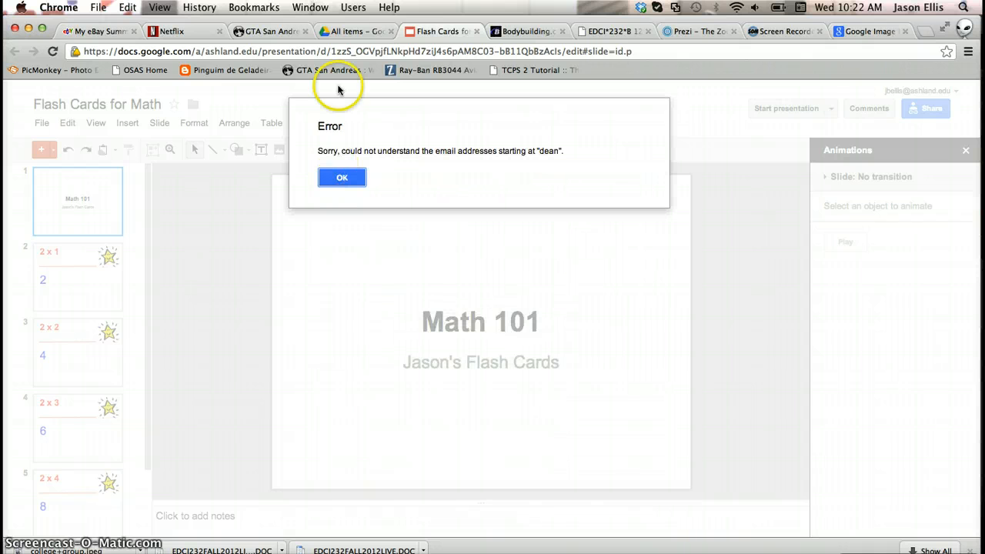
pyautogui.click(342, 176)
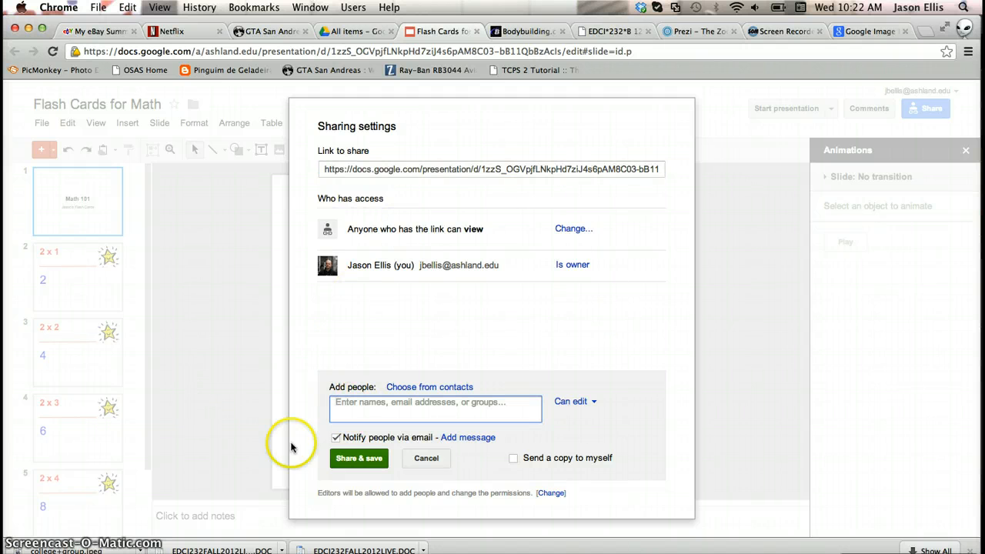
pyautogui.click(359, 458)
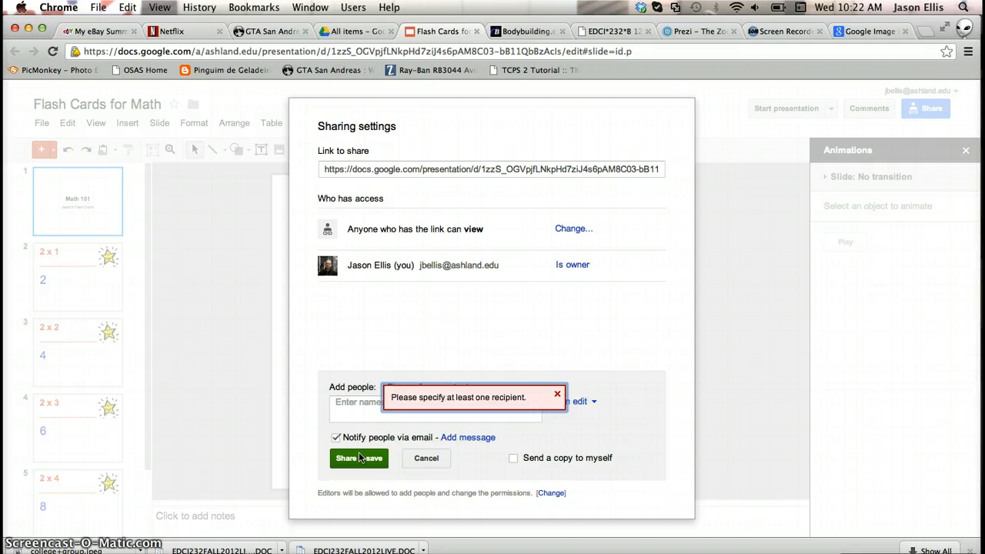
pyautogui.moveTo(419, 271)
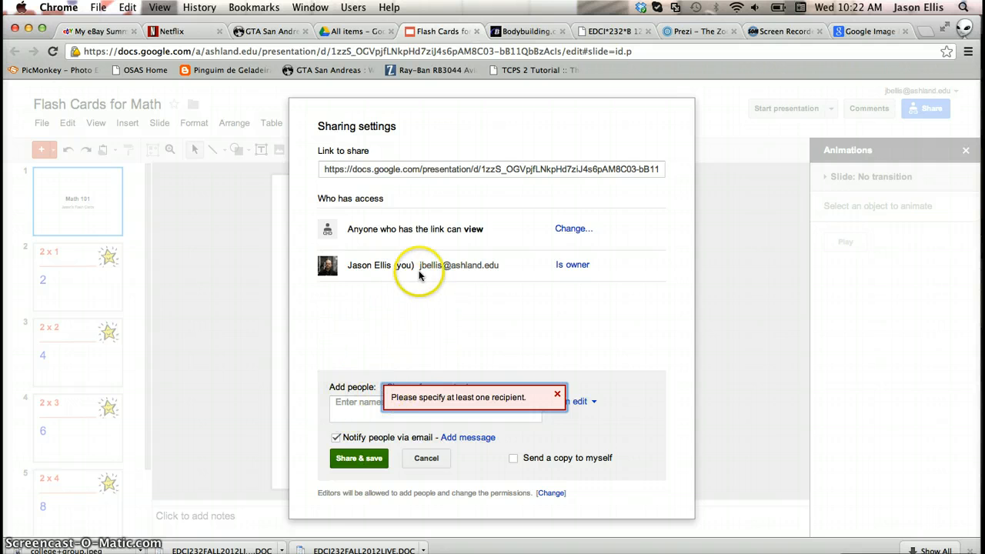